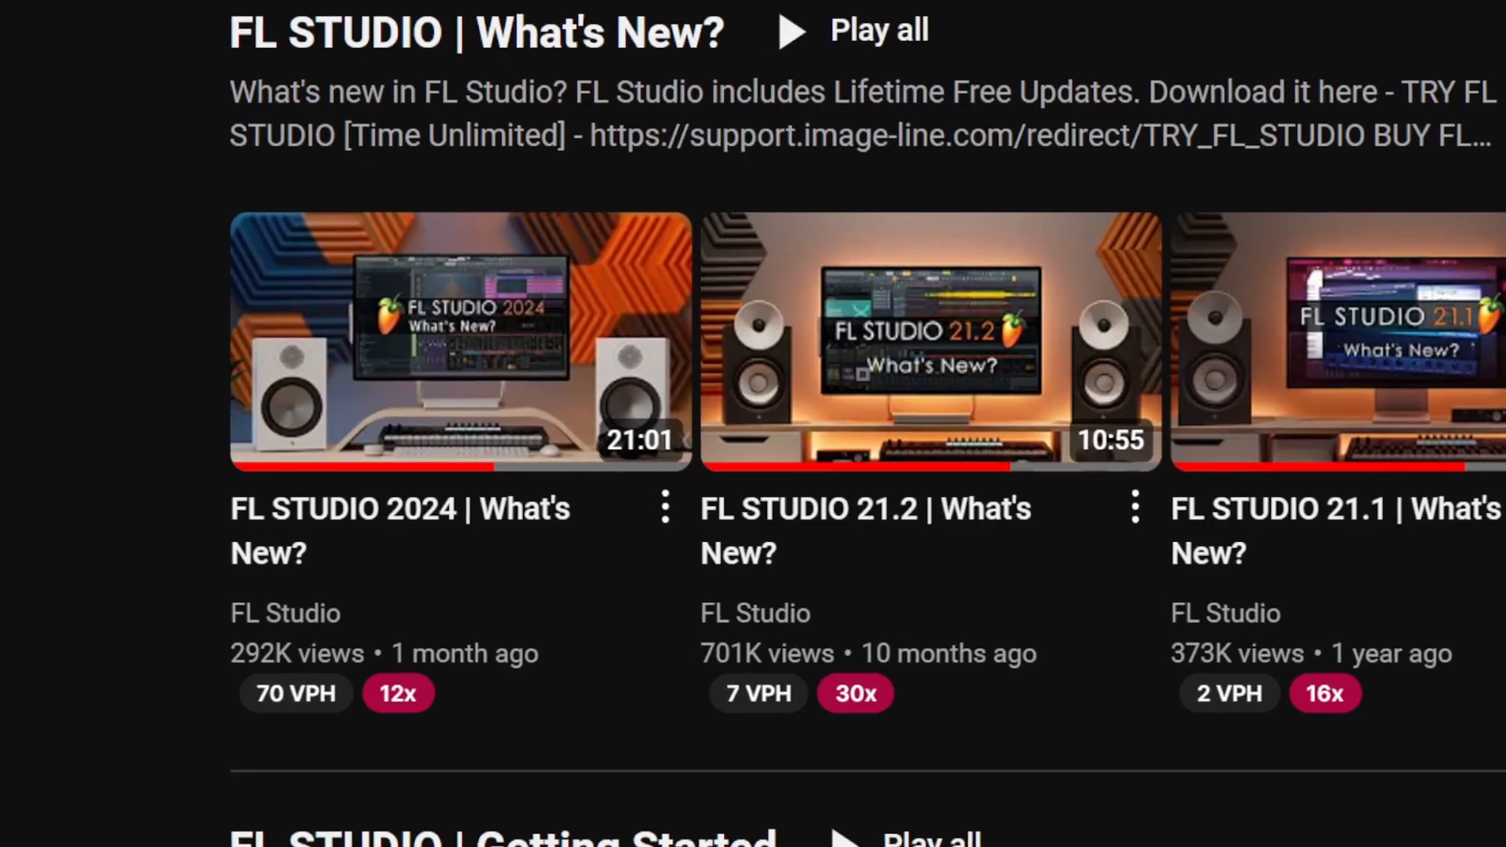
Step: Download The Goodie Bag Hip Hop by MSXII from FLEX's GET list, then return to PACKS
scroll(down, 3)
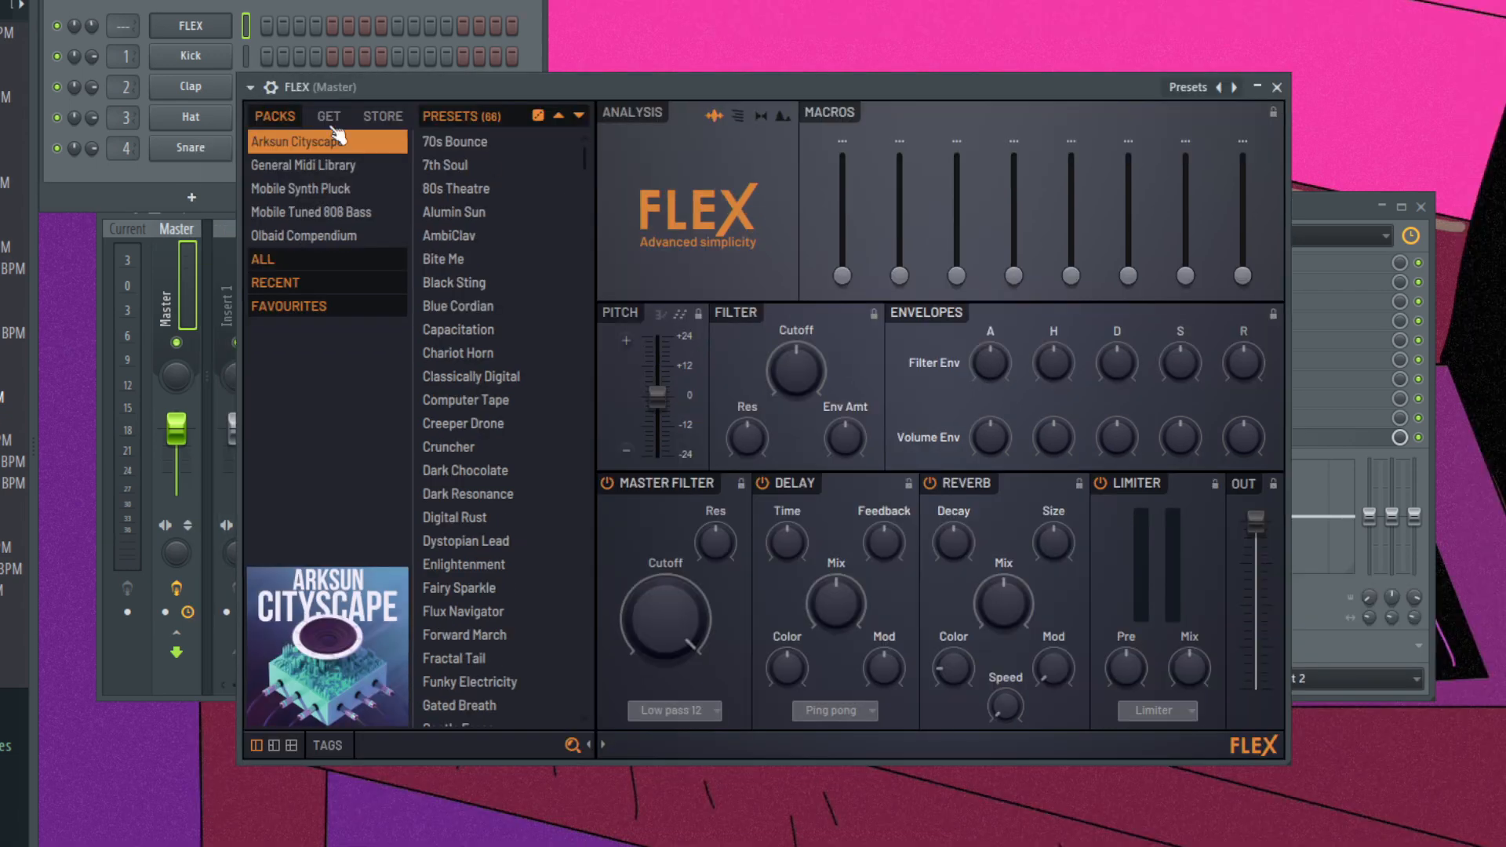
click(329, 116)
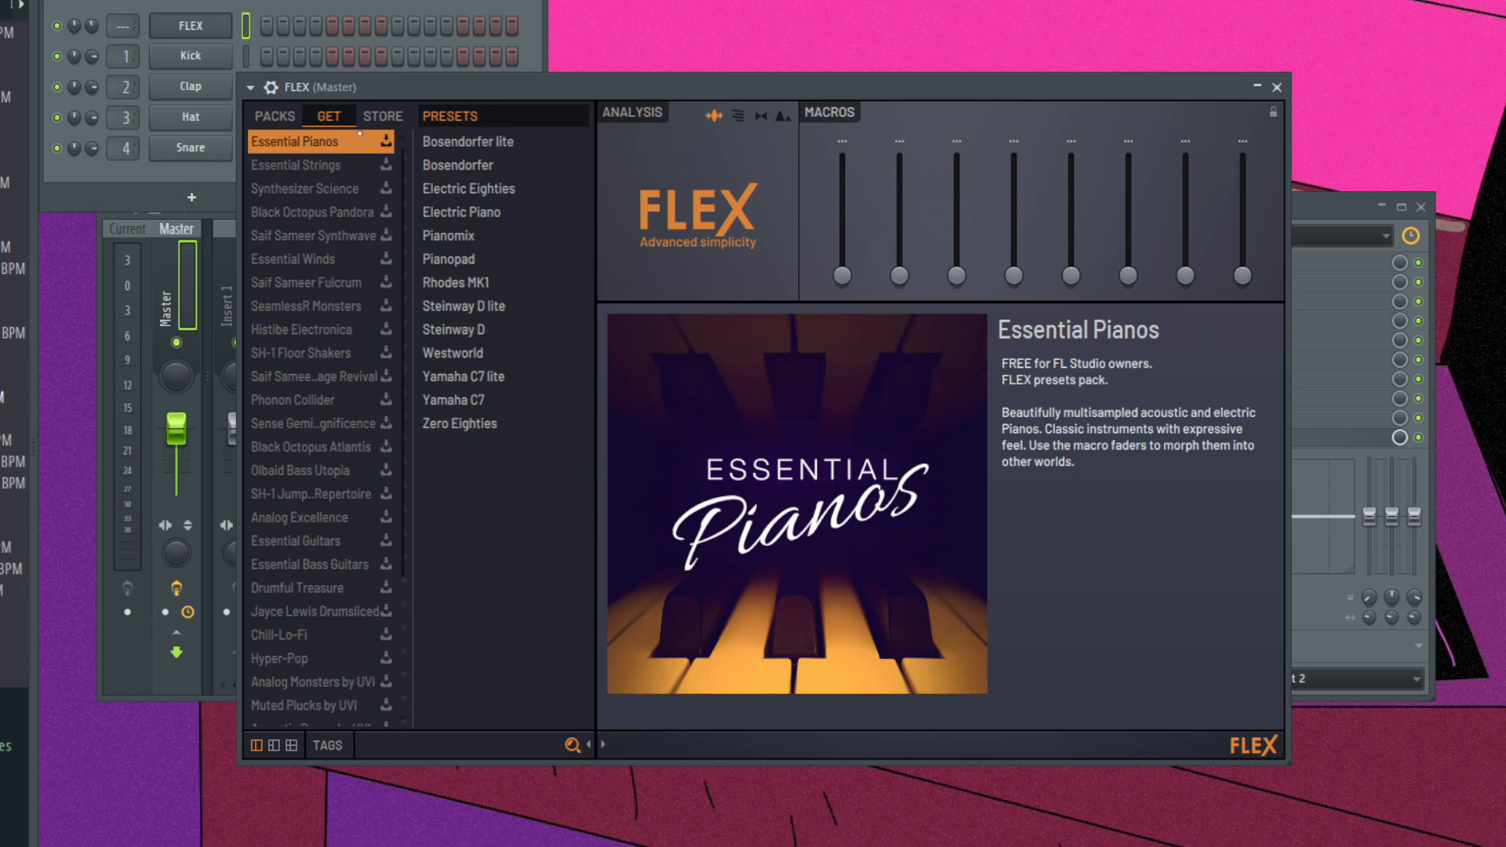
scroll(down, 3)
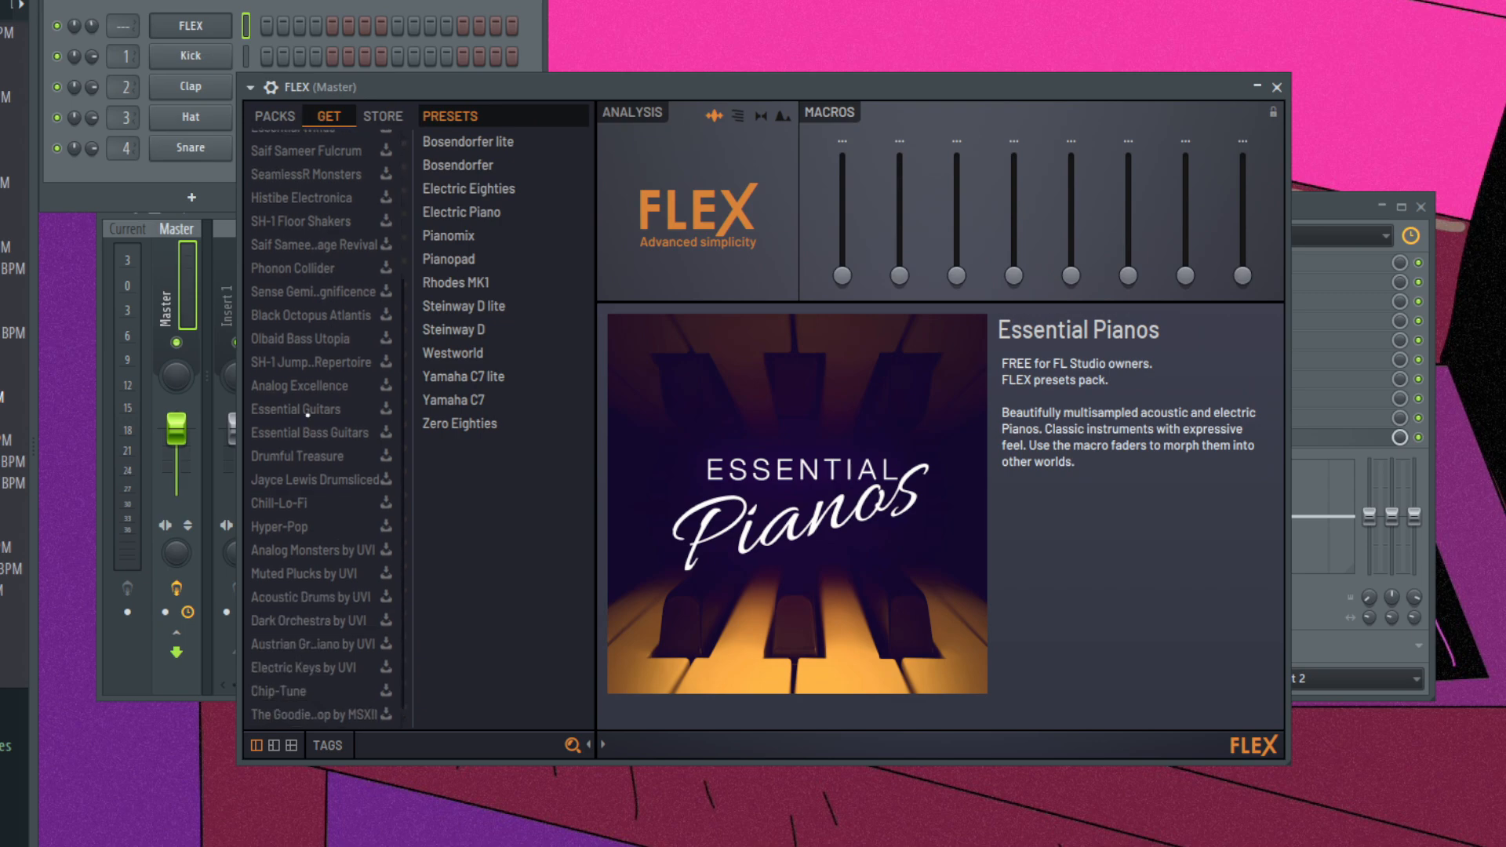
click(317, 715)
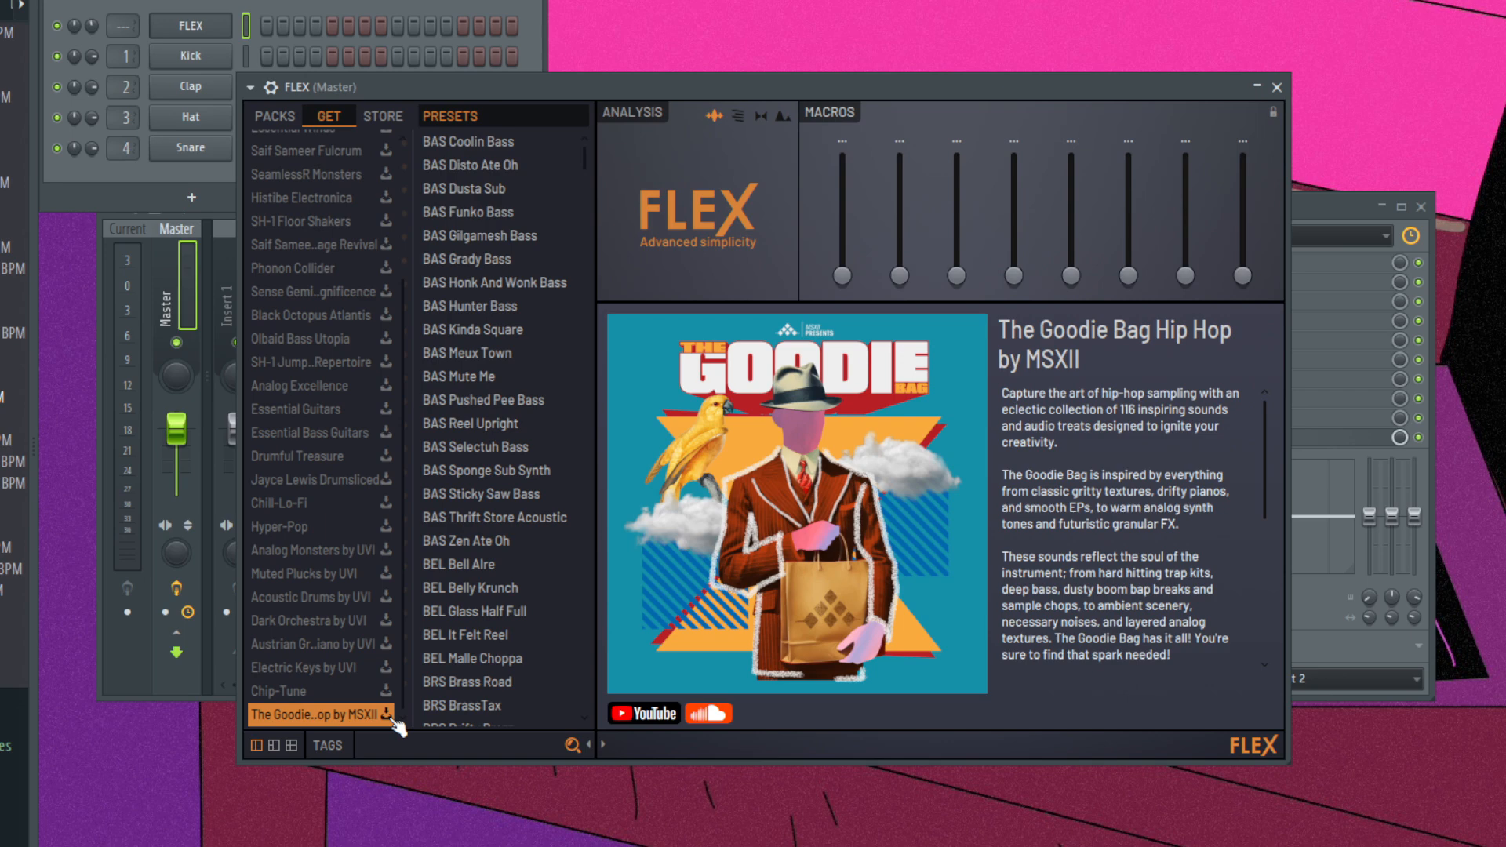
click(387, 714)
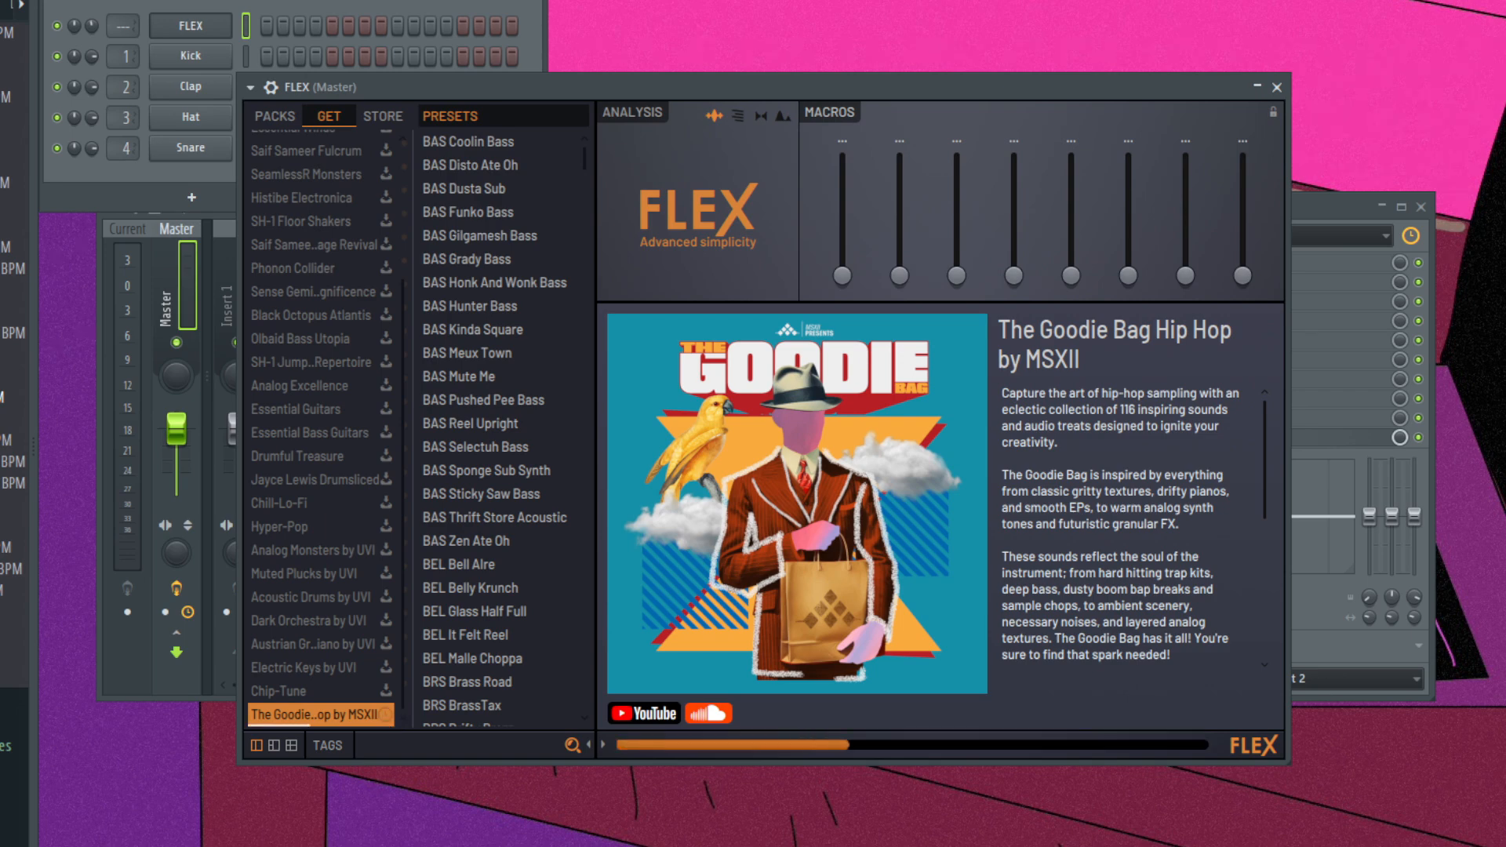
click(284, 690)
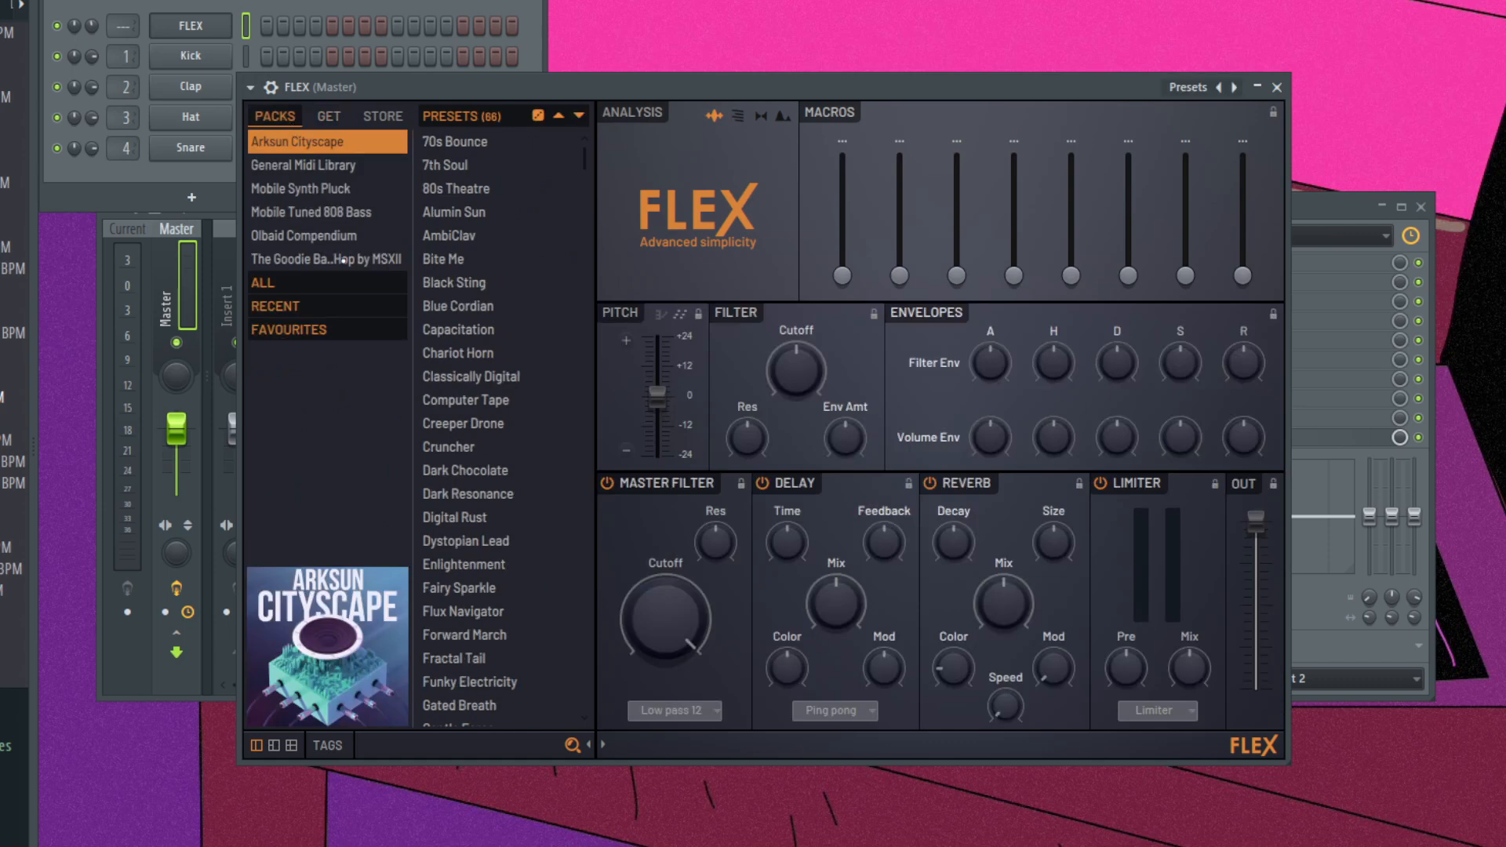
Step: Open The Goodie Bag Hip Hop pack's presets and scroll toward SYN Eerie Island
click(327, 258)
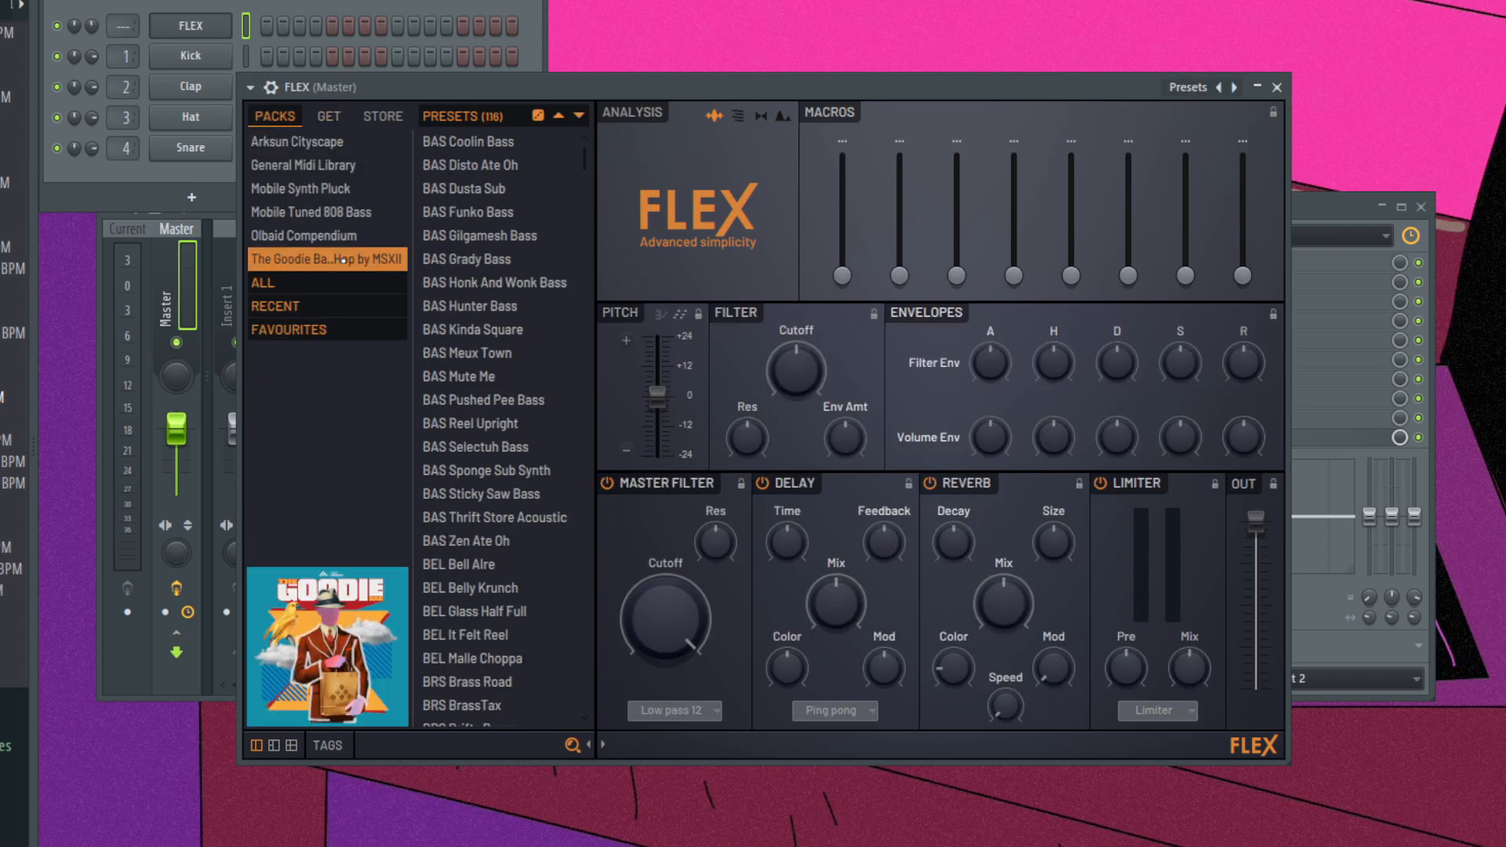
scroll(down, 3)
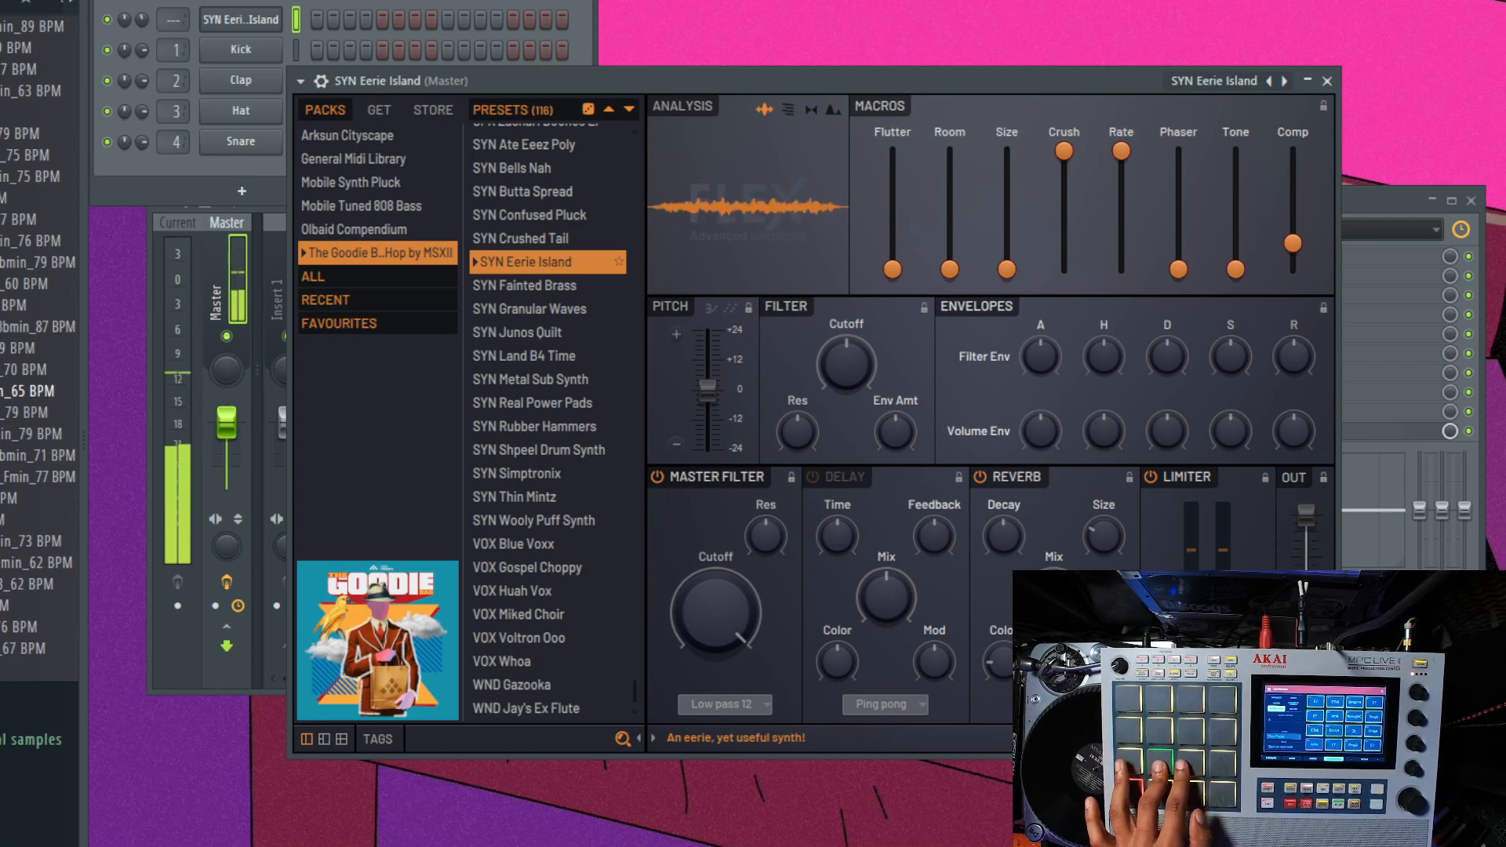
Step: Bring up the instrument plugin picker from the channel's context menu
right_click(352, 136)
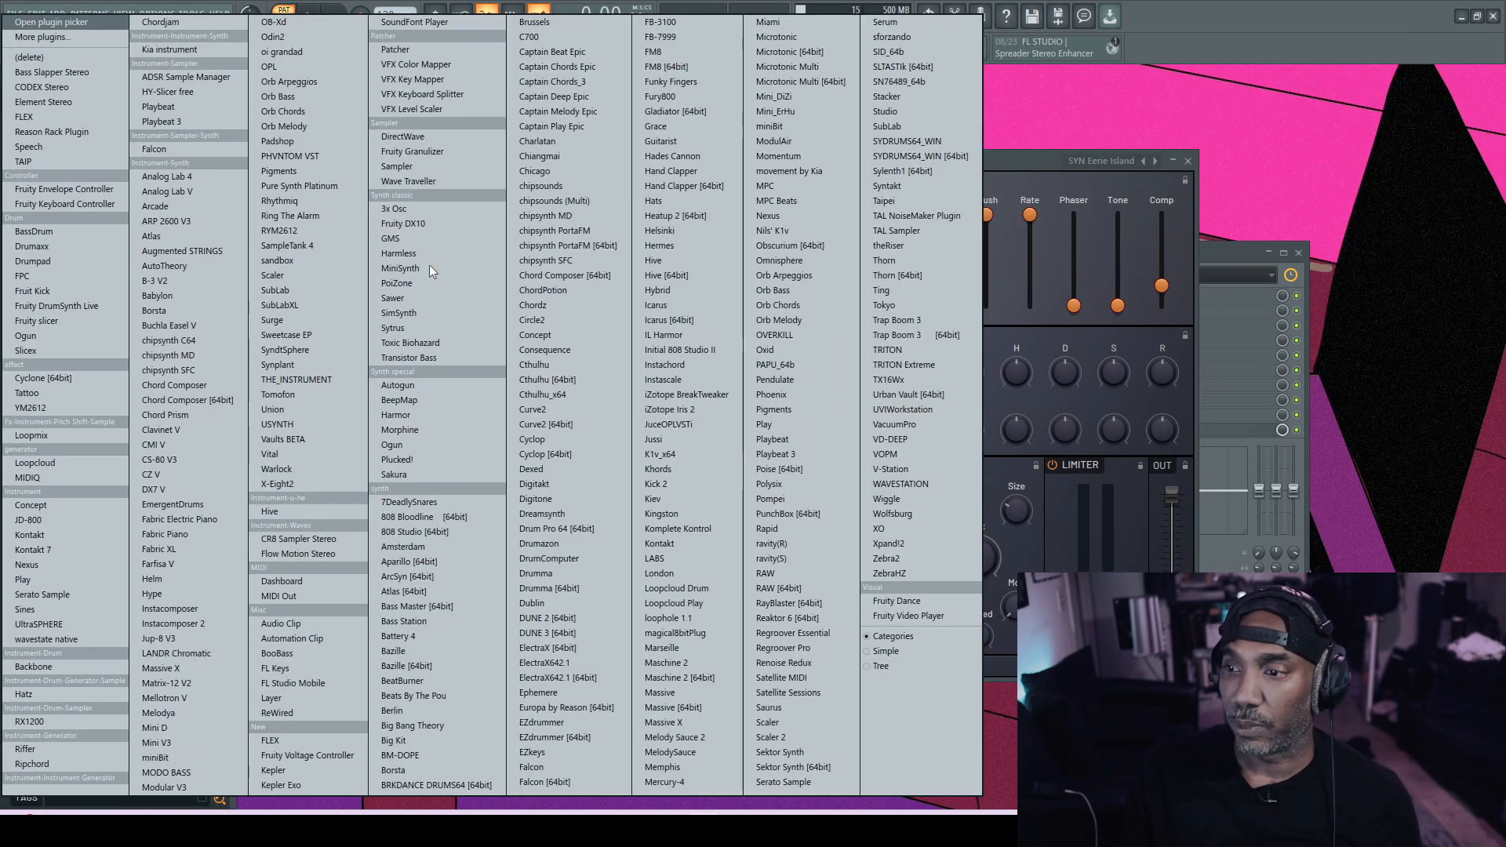
mouse_move(163, 266)
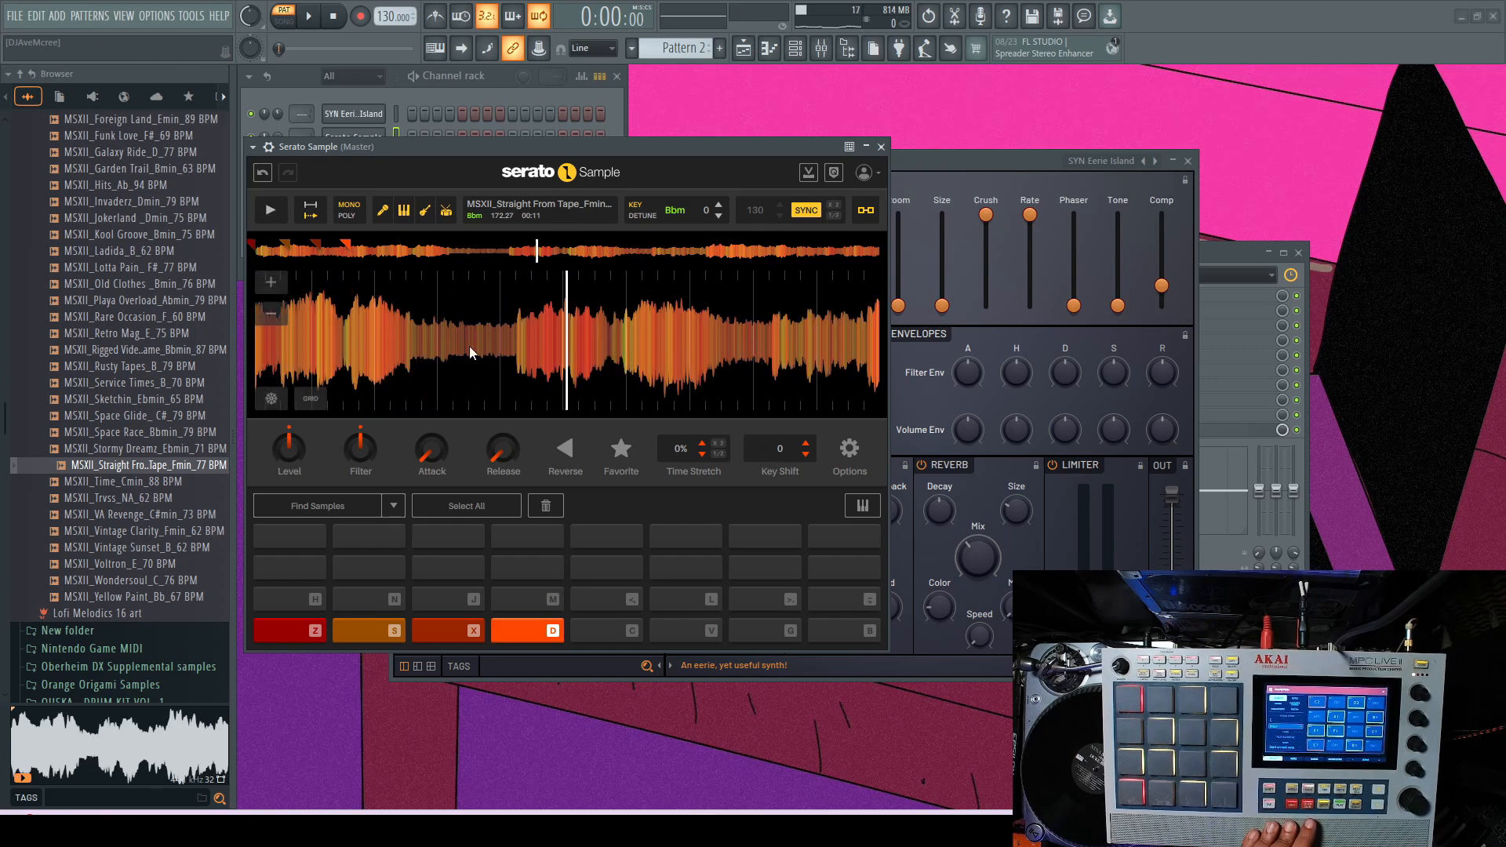
Step: Clear all existing cue points and generate random chops with Set Random
click(466, 505)
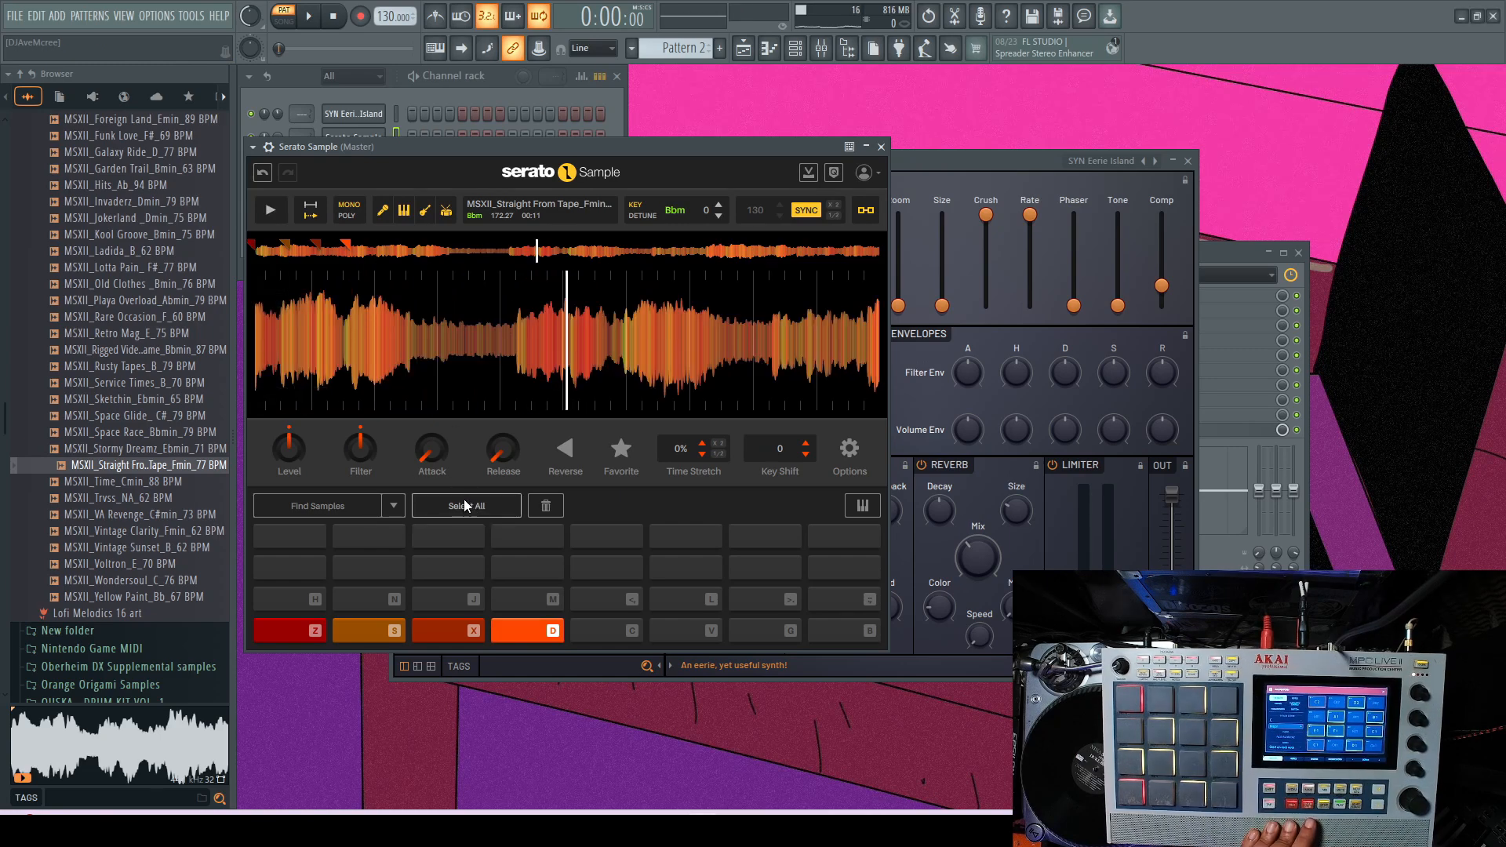
click(544, 505)
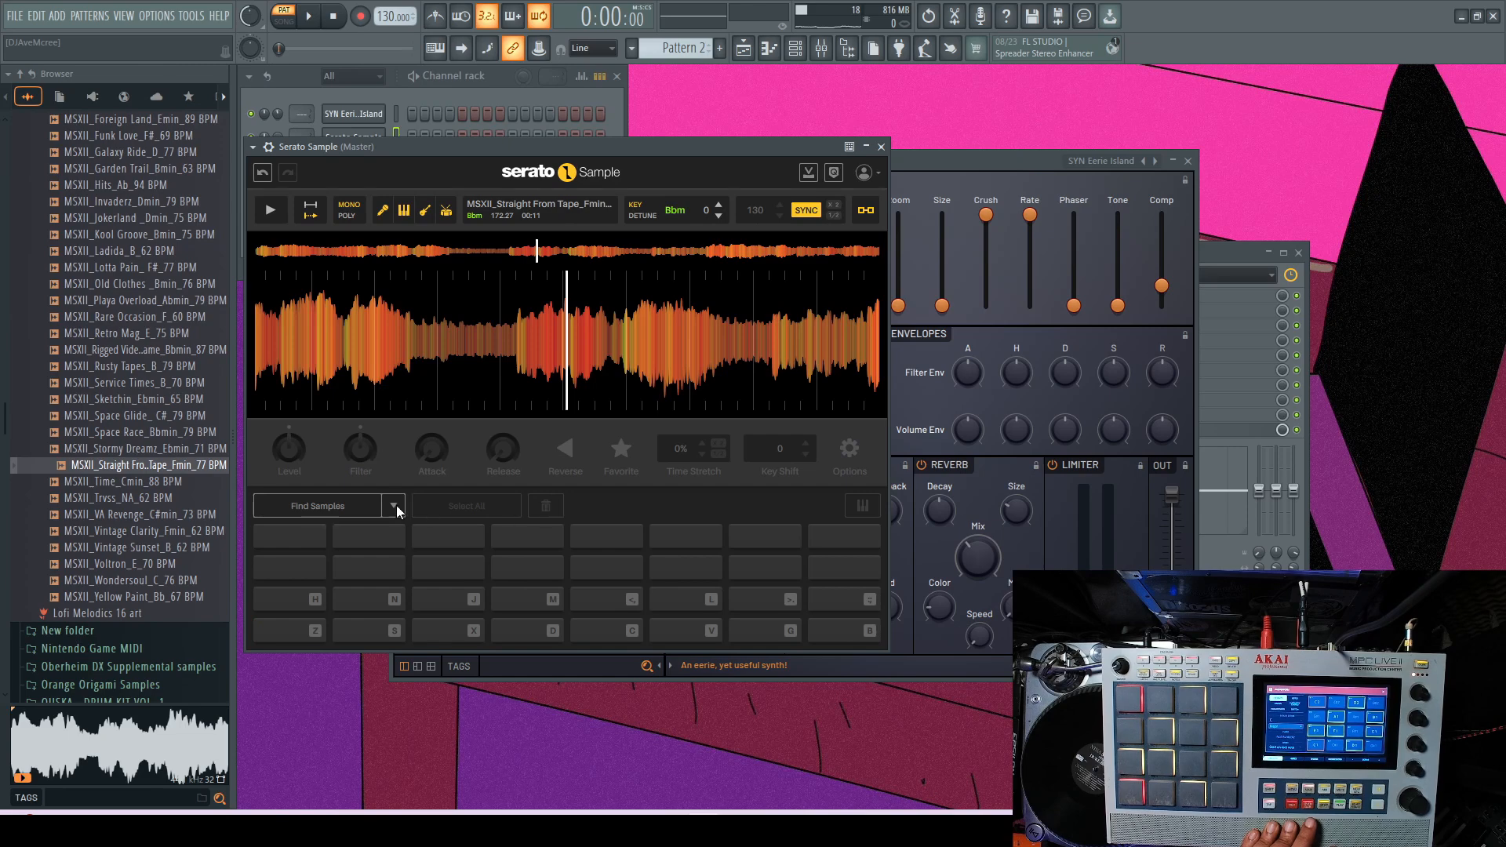
click(393, 505)
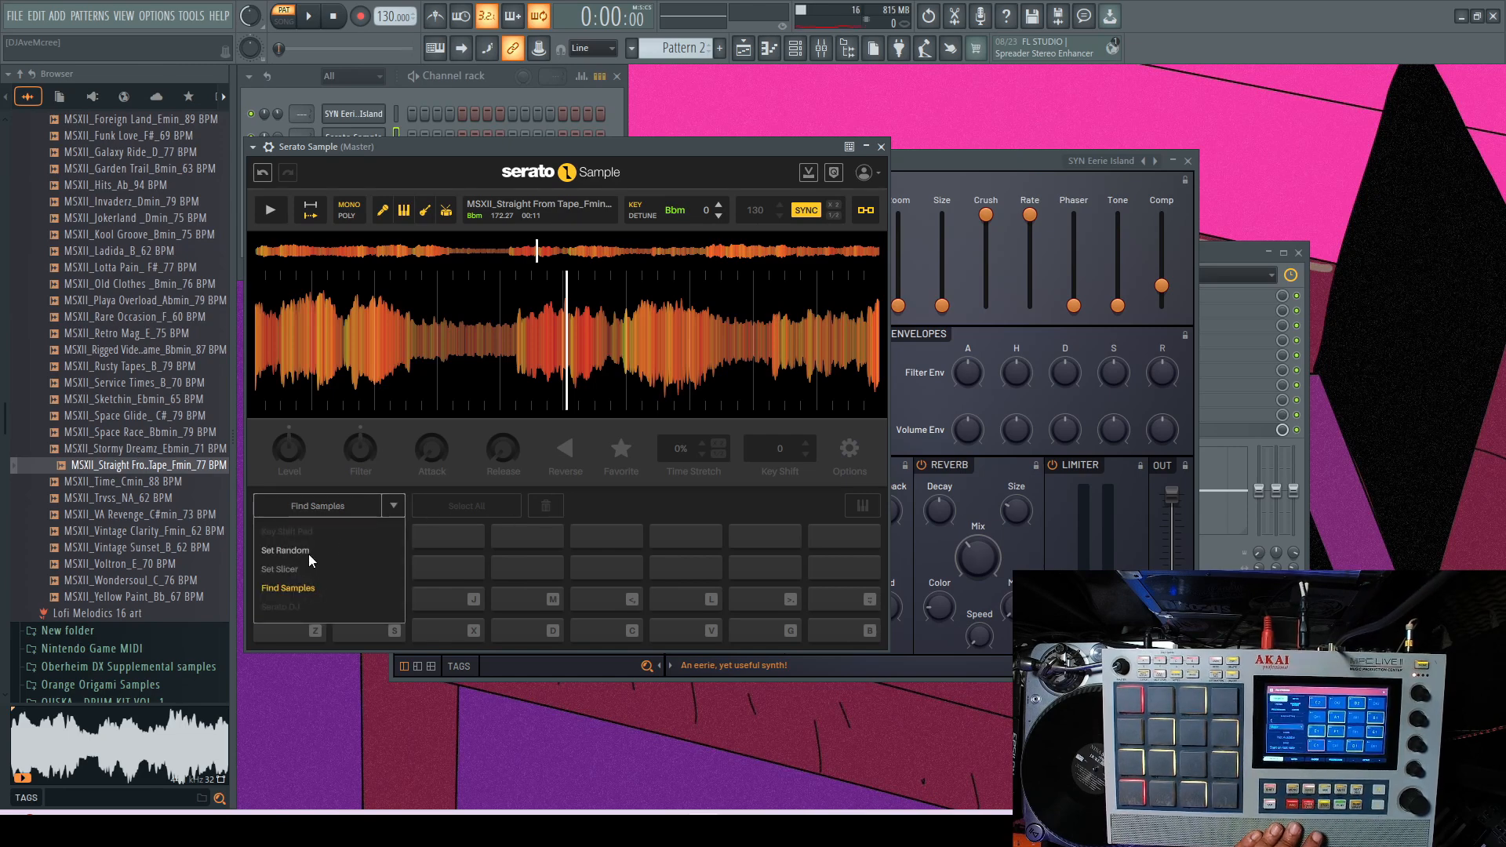
click(285, 551)
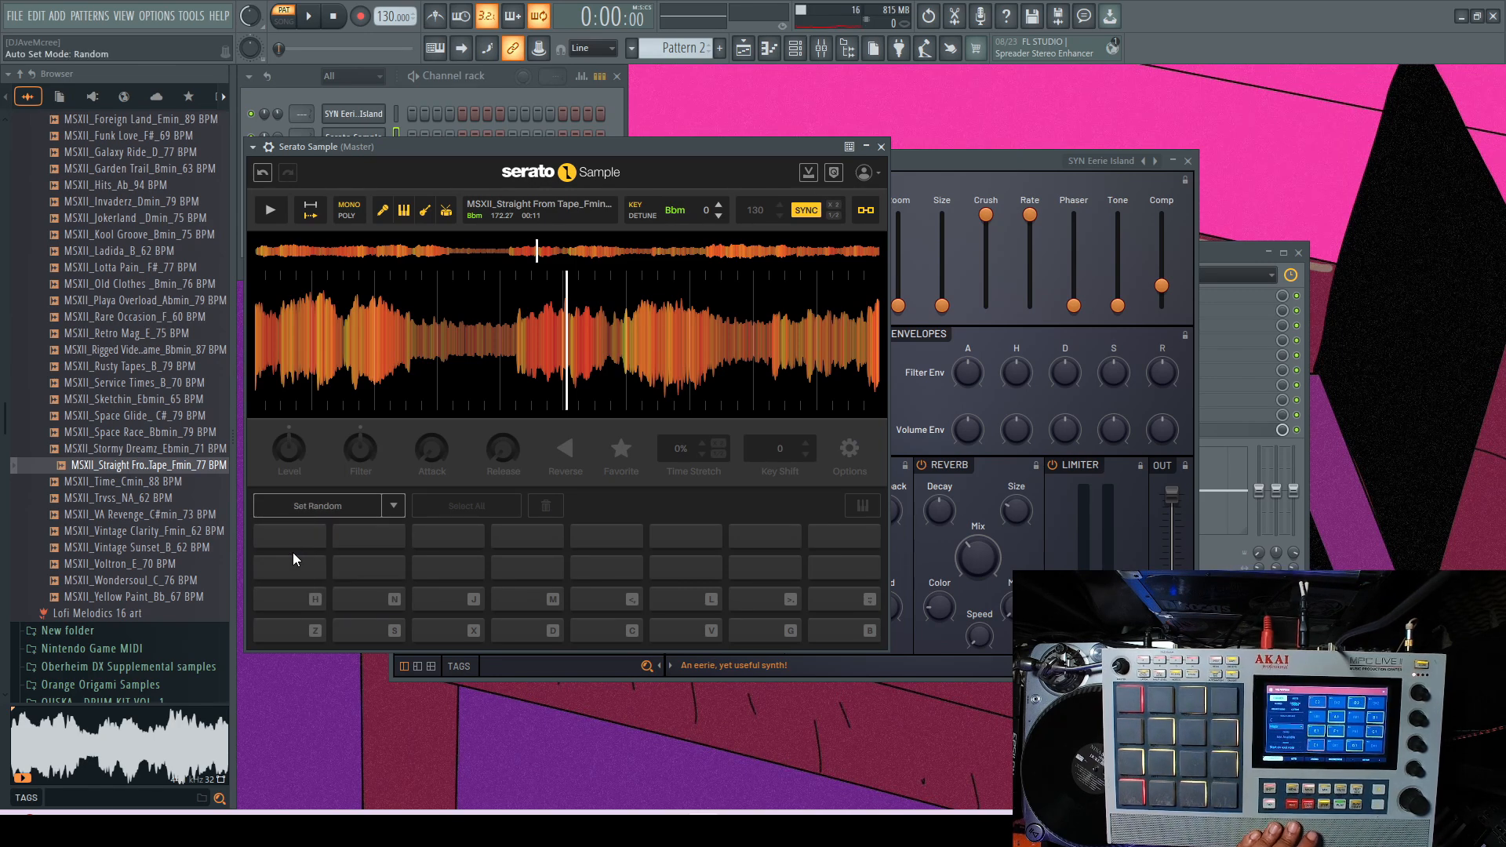
click(316, 505)
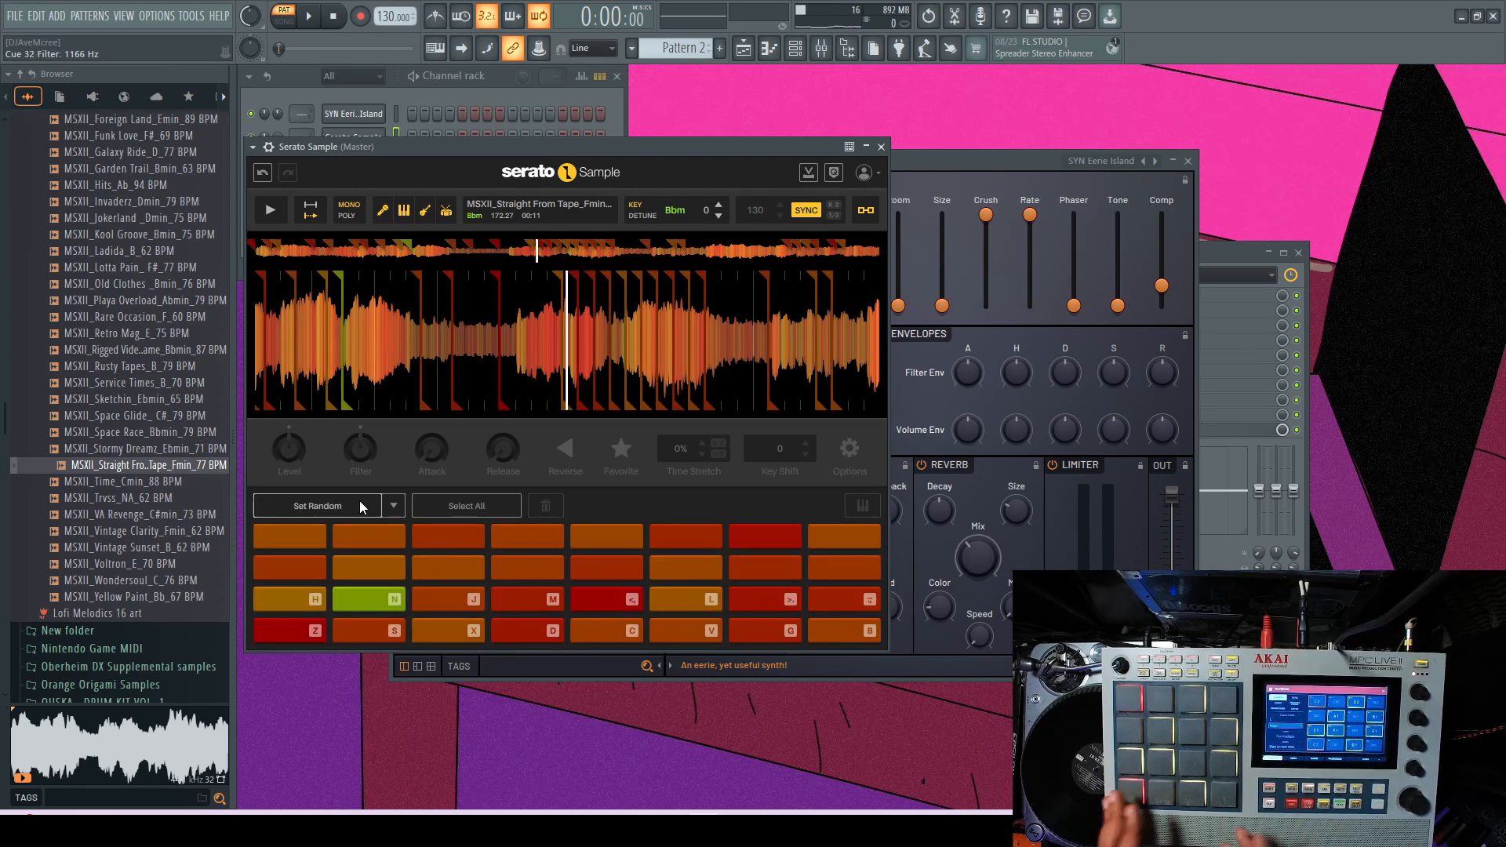
Step: Set the tempo to 136.8 BPM and the Pattern 7 length to 128 steps
click(288, 630)
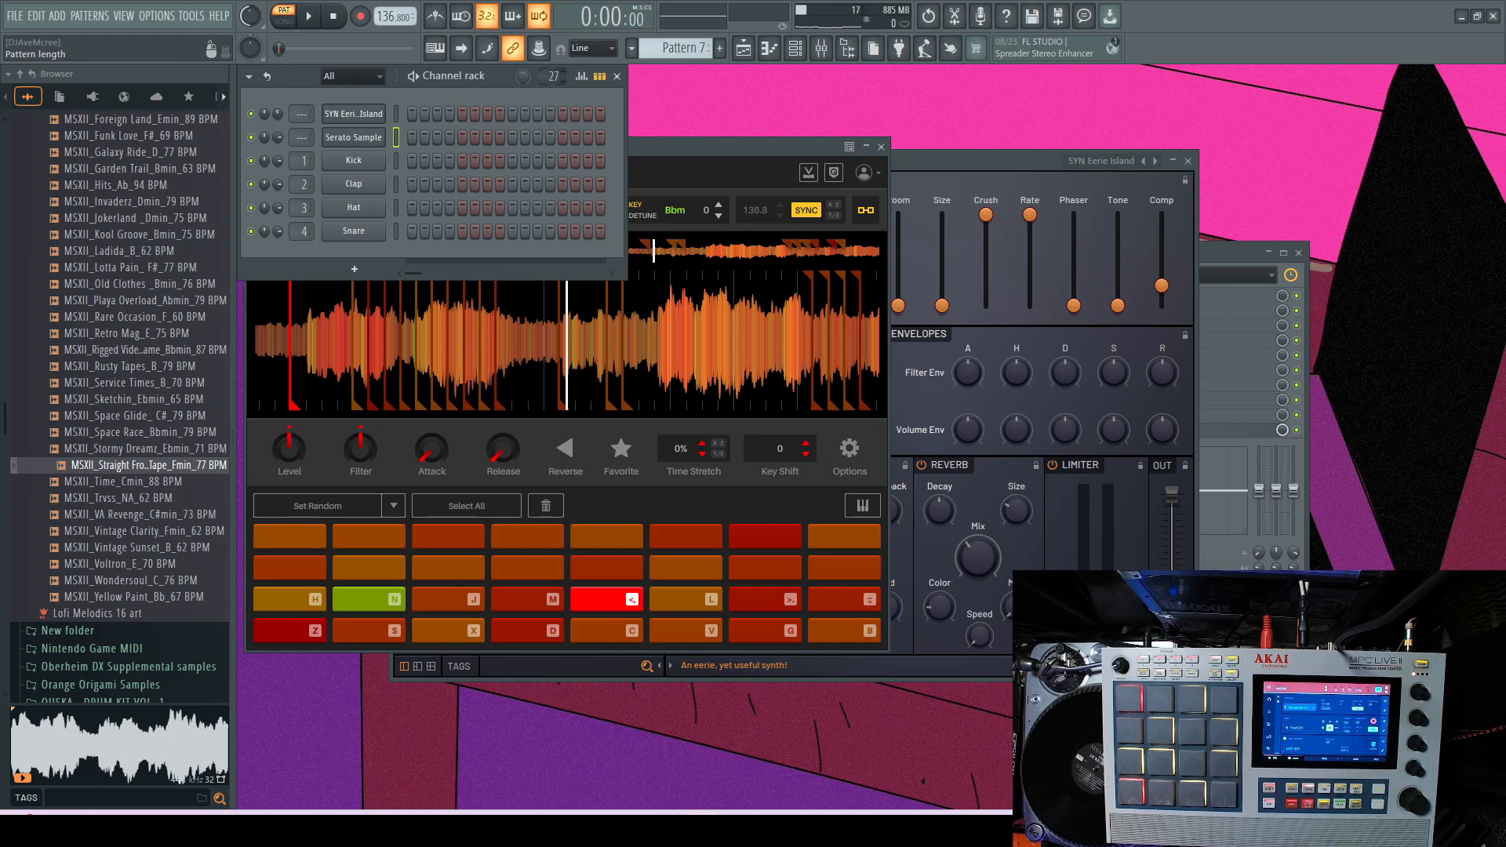
click(553, 76)
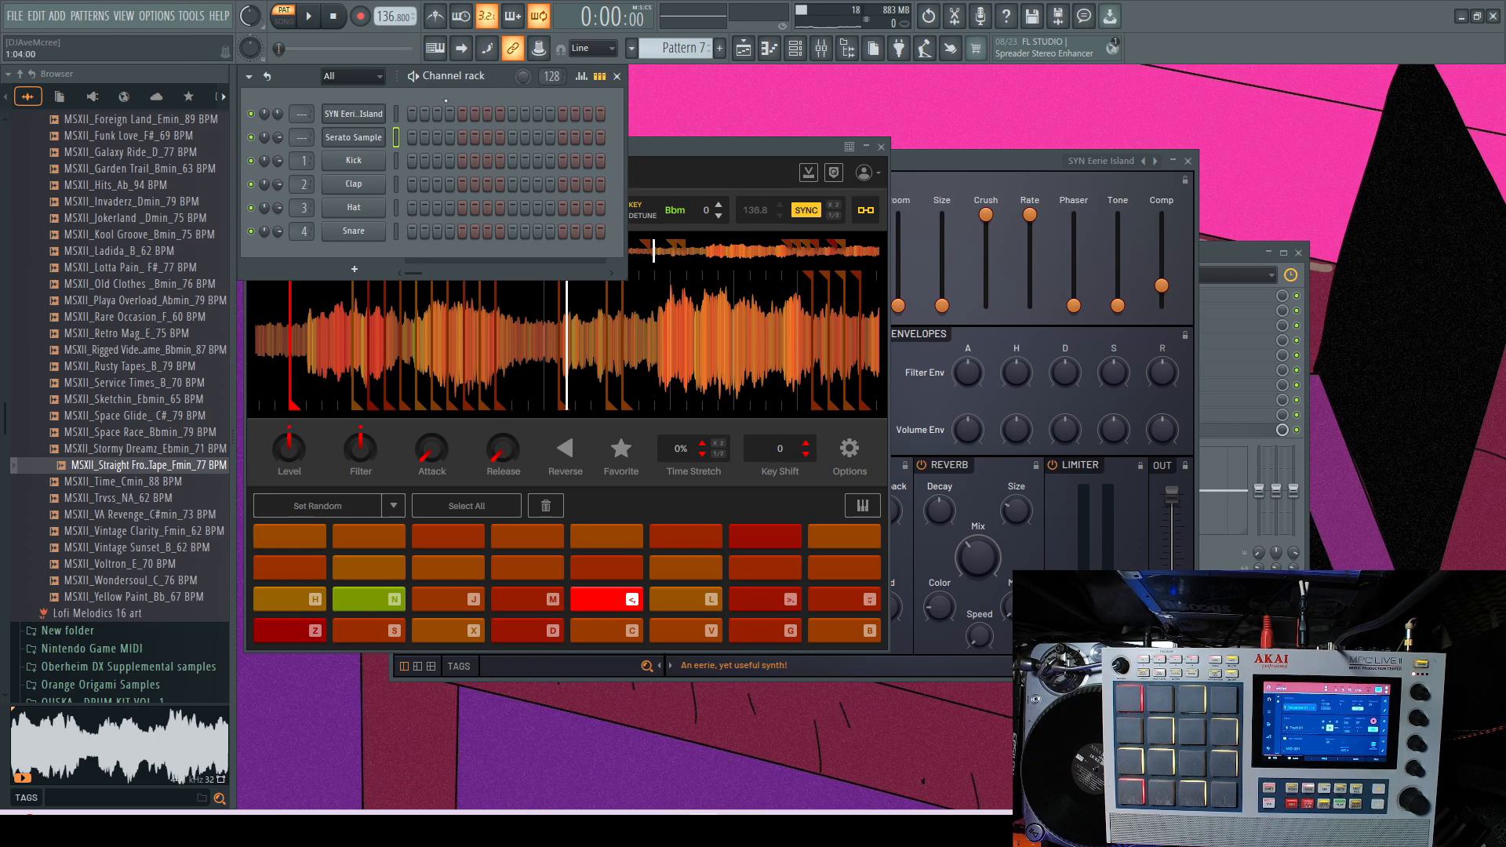
click(360, 16)
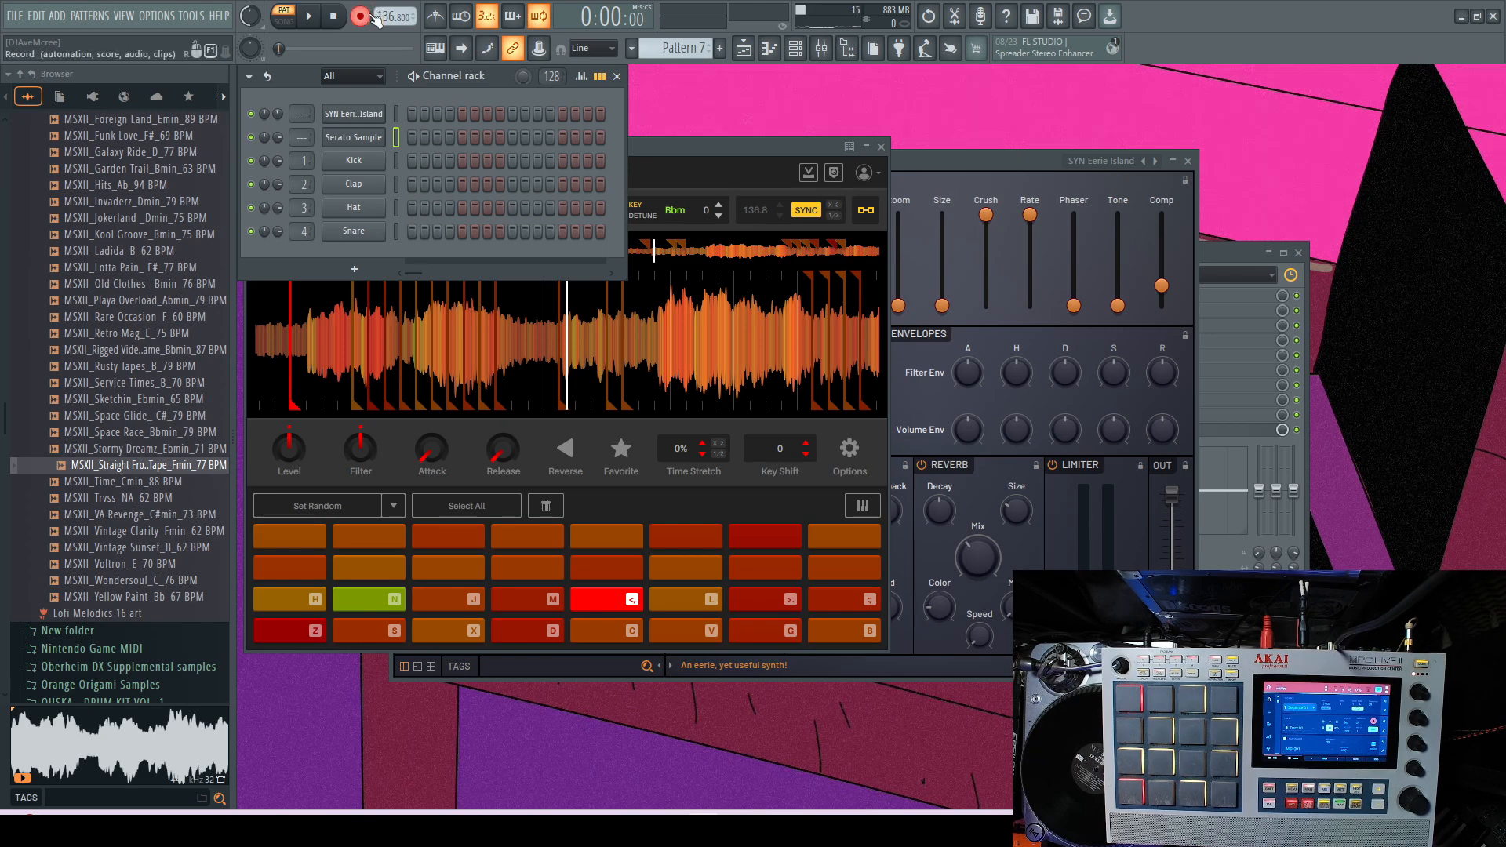
Step: Record Serato Sample chops live into Pattern 7 after a count-in
click(380, 17)
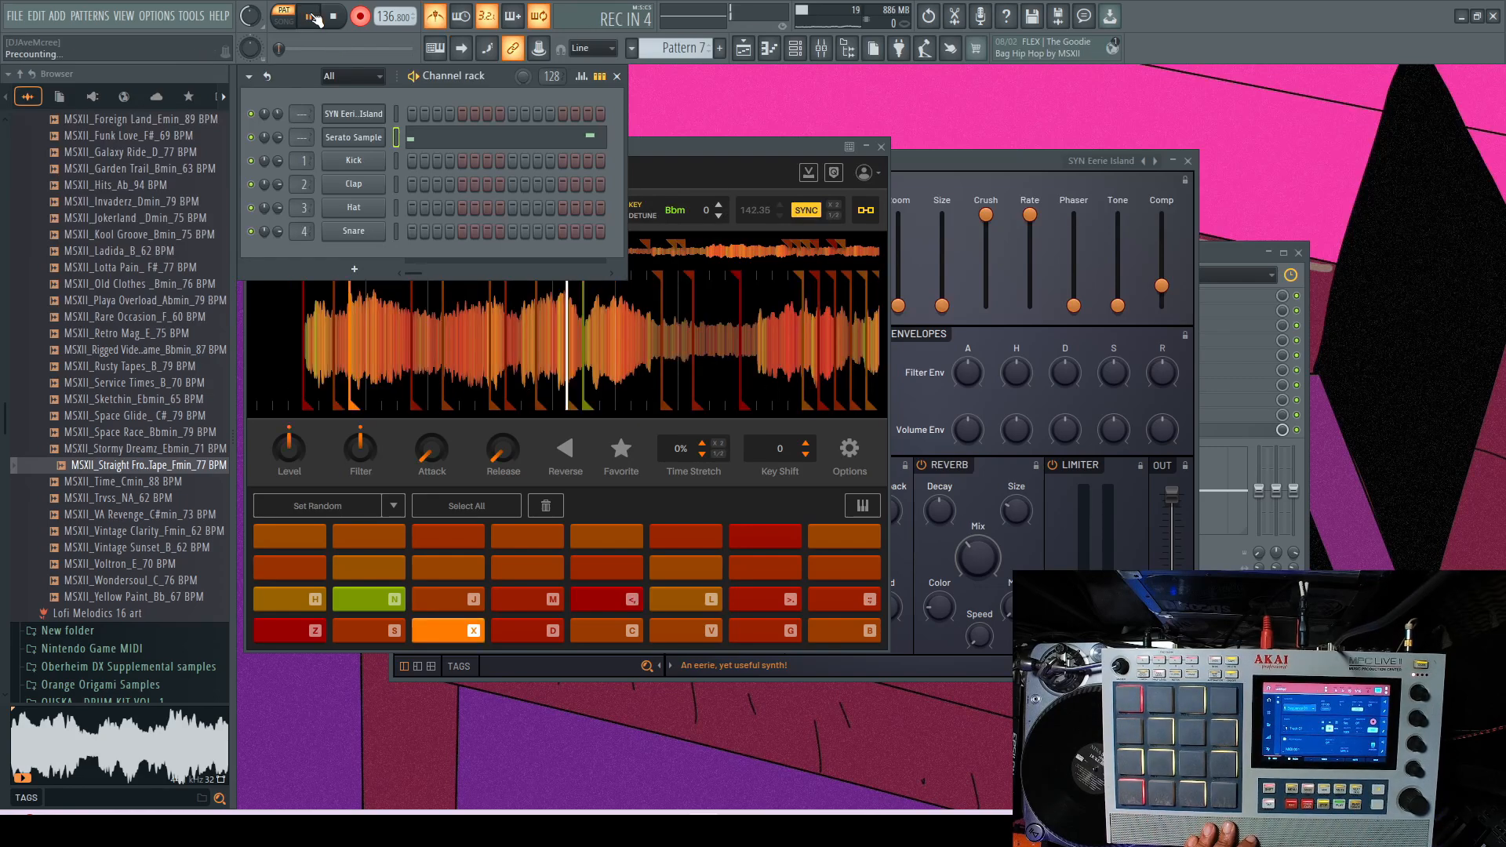
click(307, 17)
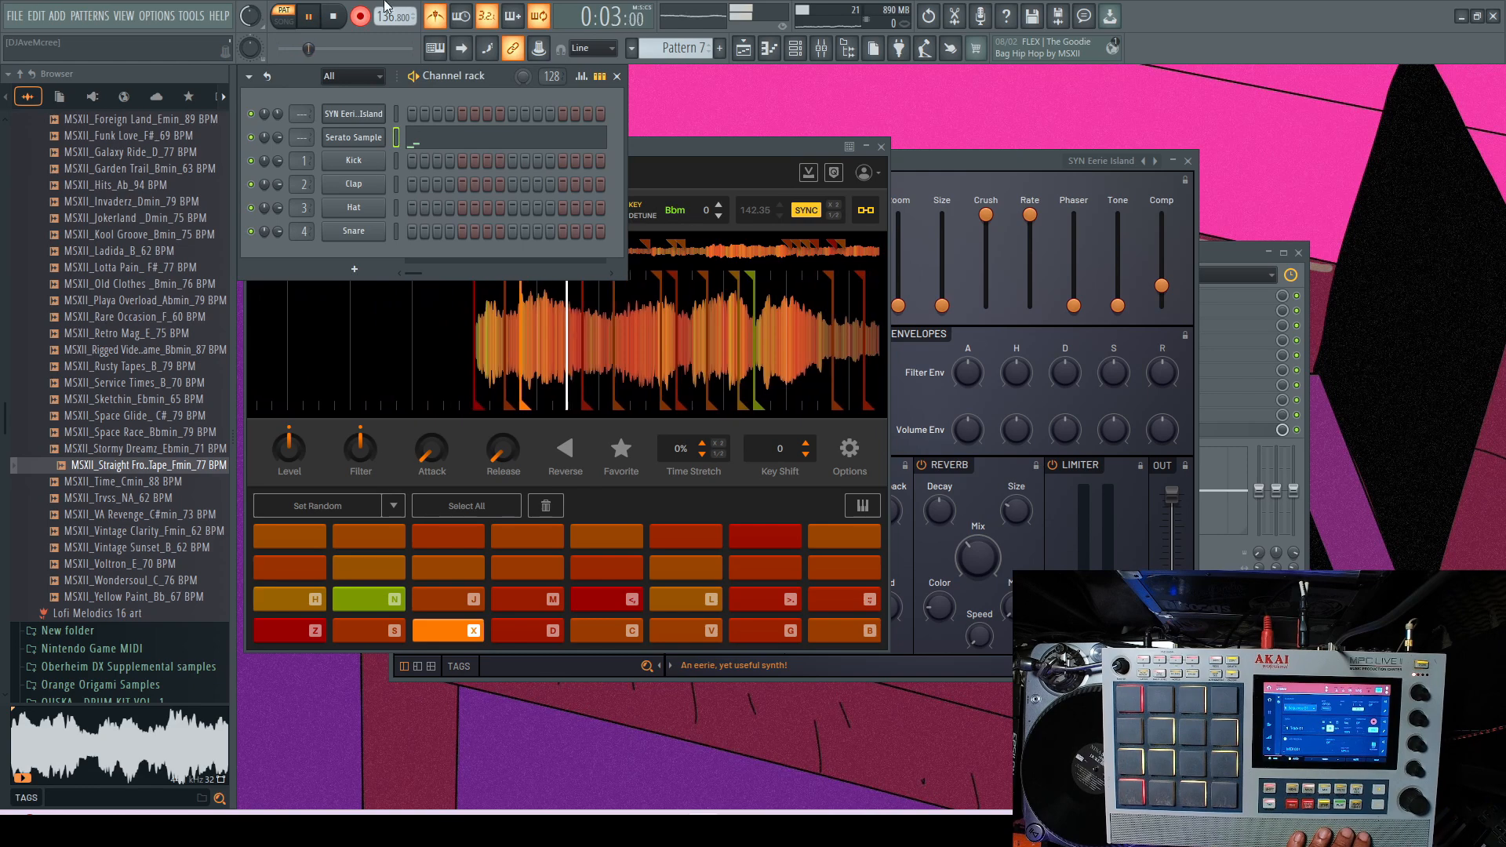
click(332, 17)
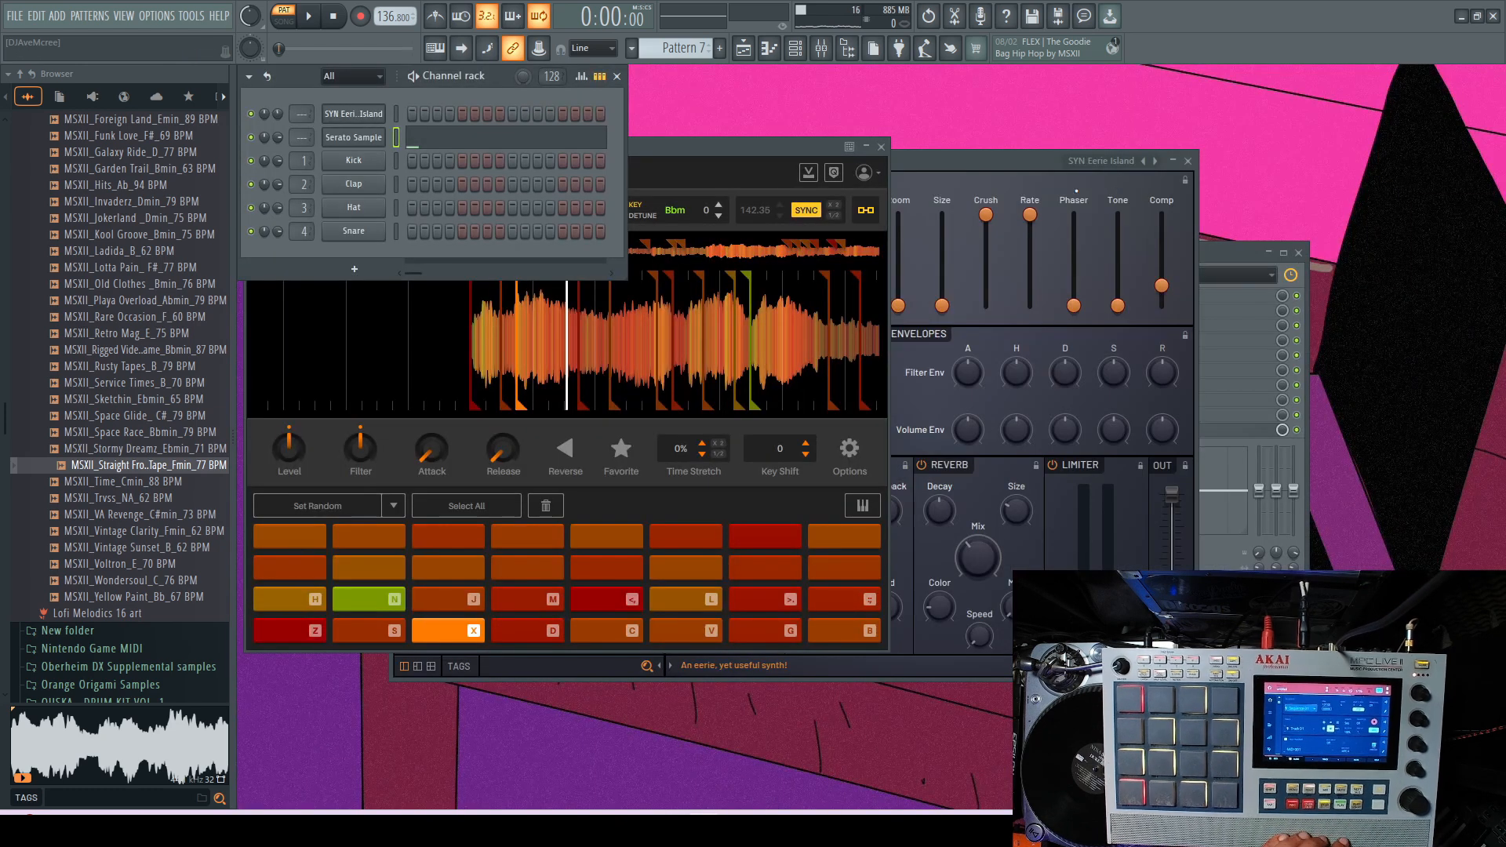
Step: Toggle playback from the transport bar
click(308, 17)
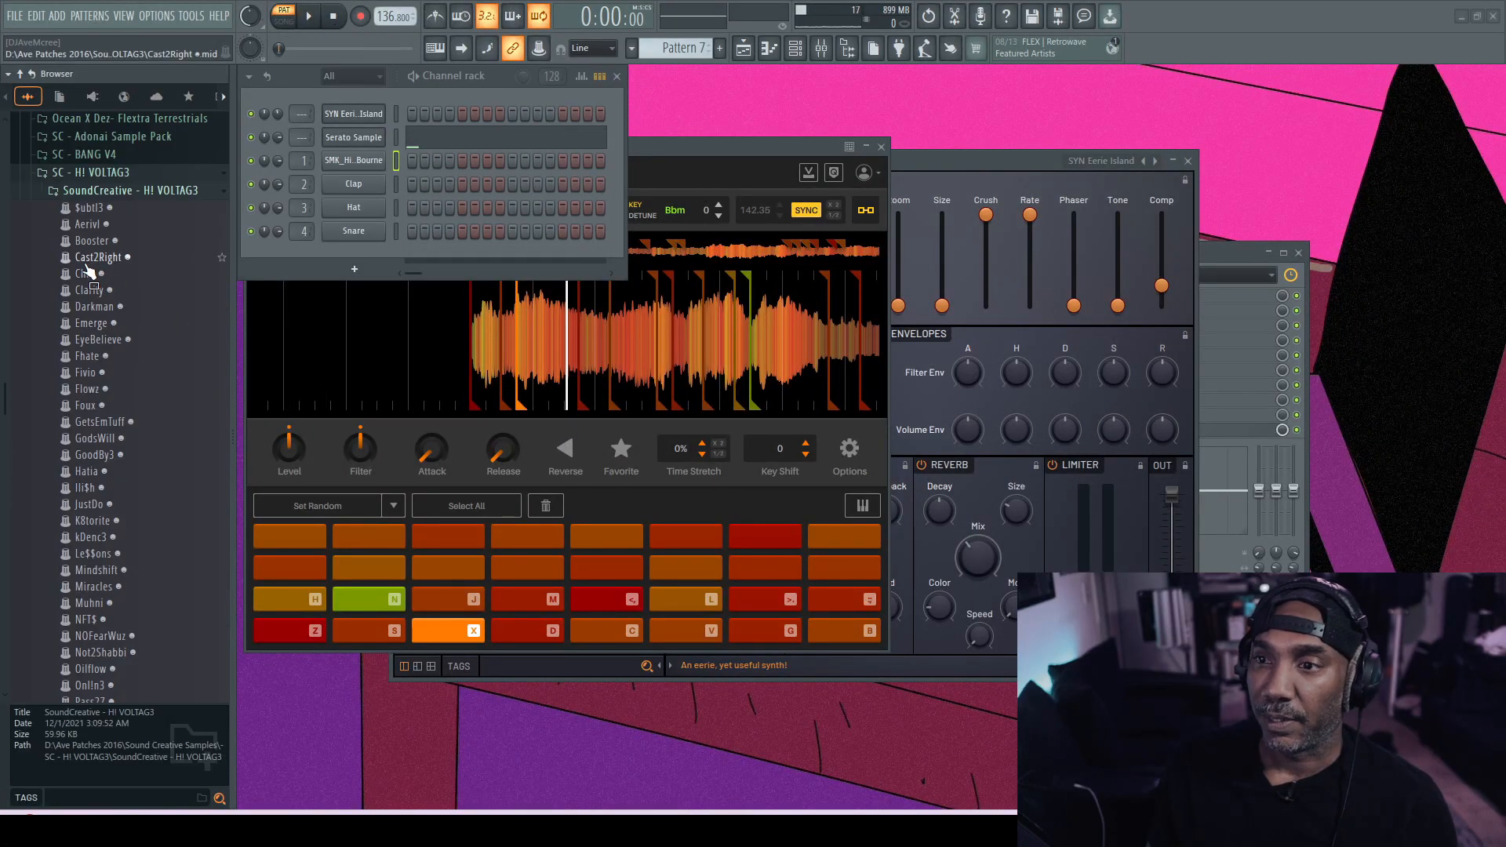
Step: Import the Cast2Right MIDI file into the pattern, accepting All tracks
click(91, 207)
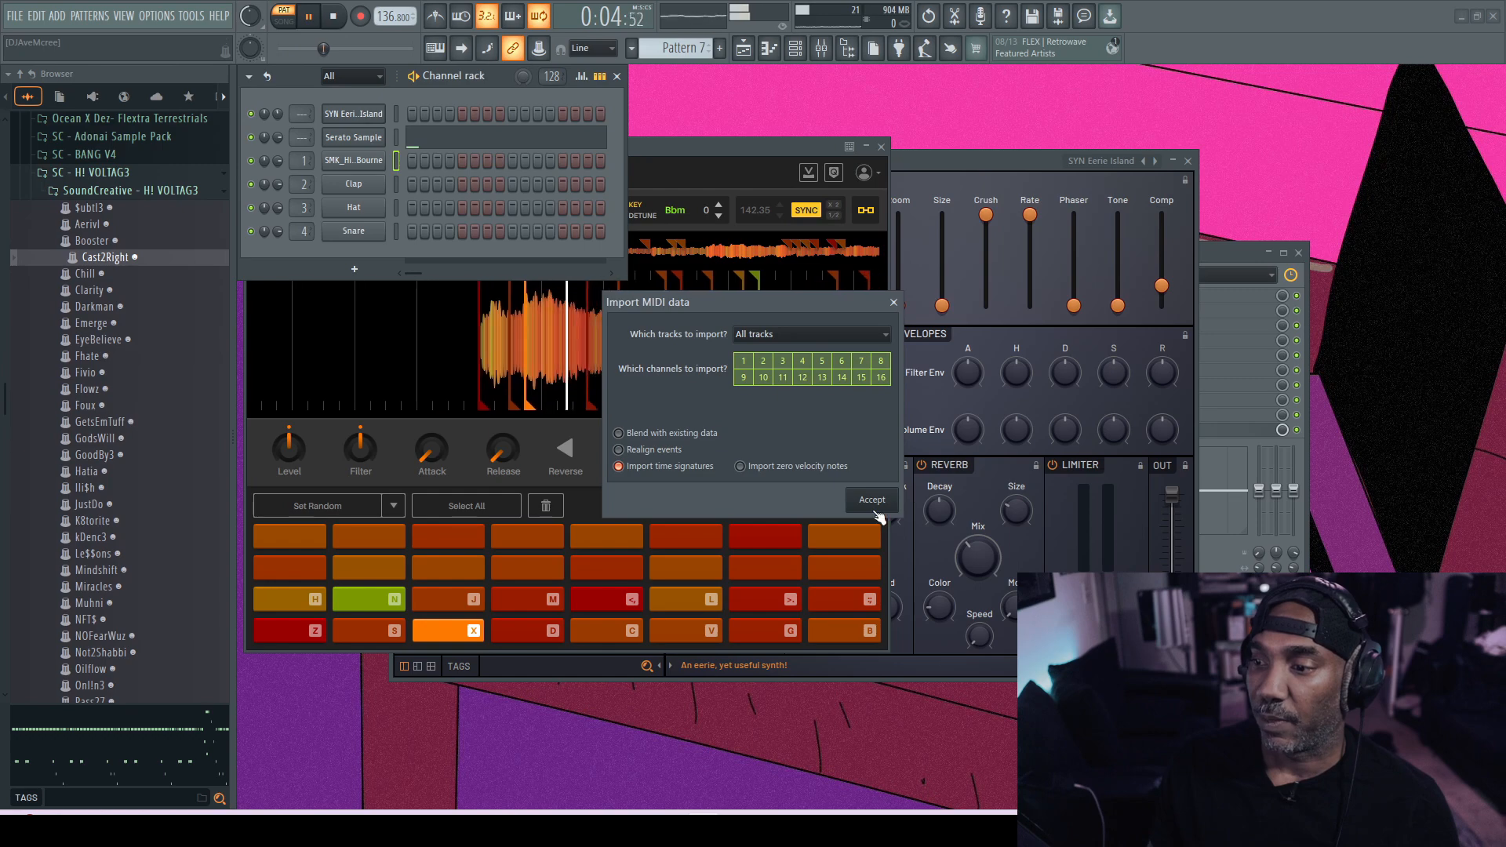
click(870, 500)
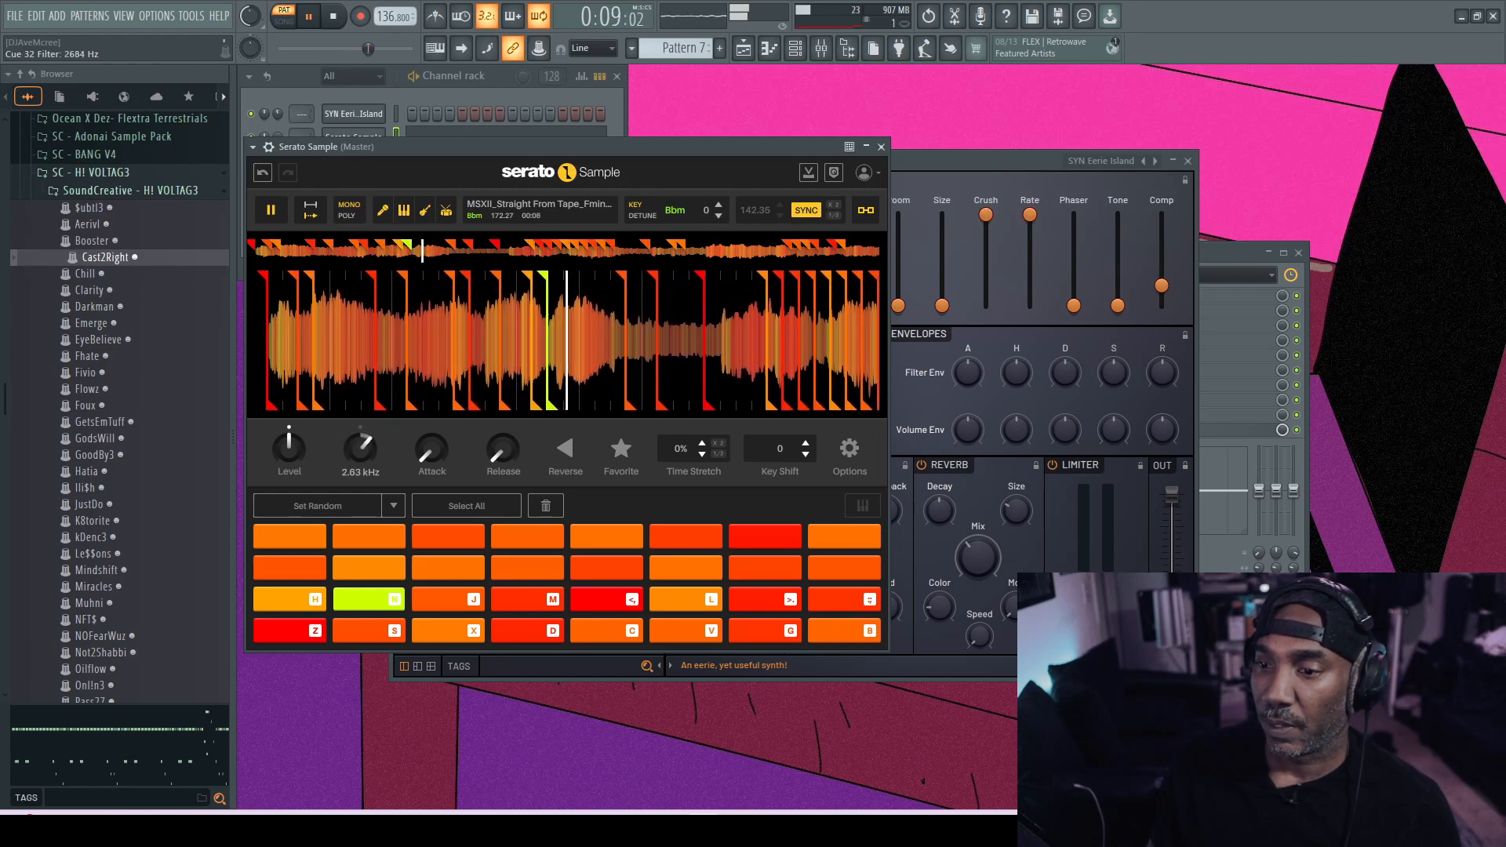
Step: Drag Serato Sample's Filter knob down to about 2.63 kHz
drag(360, 445, 354, 457)
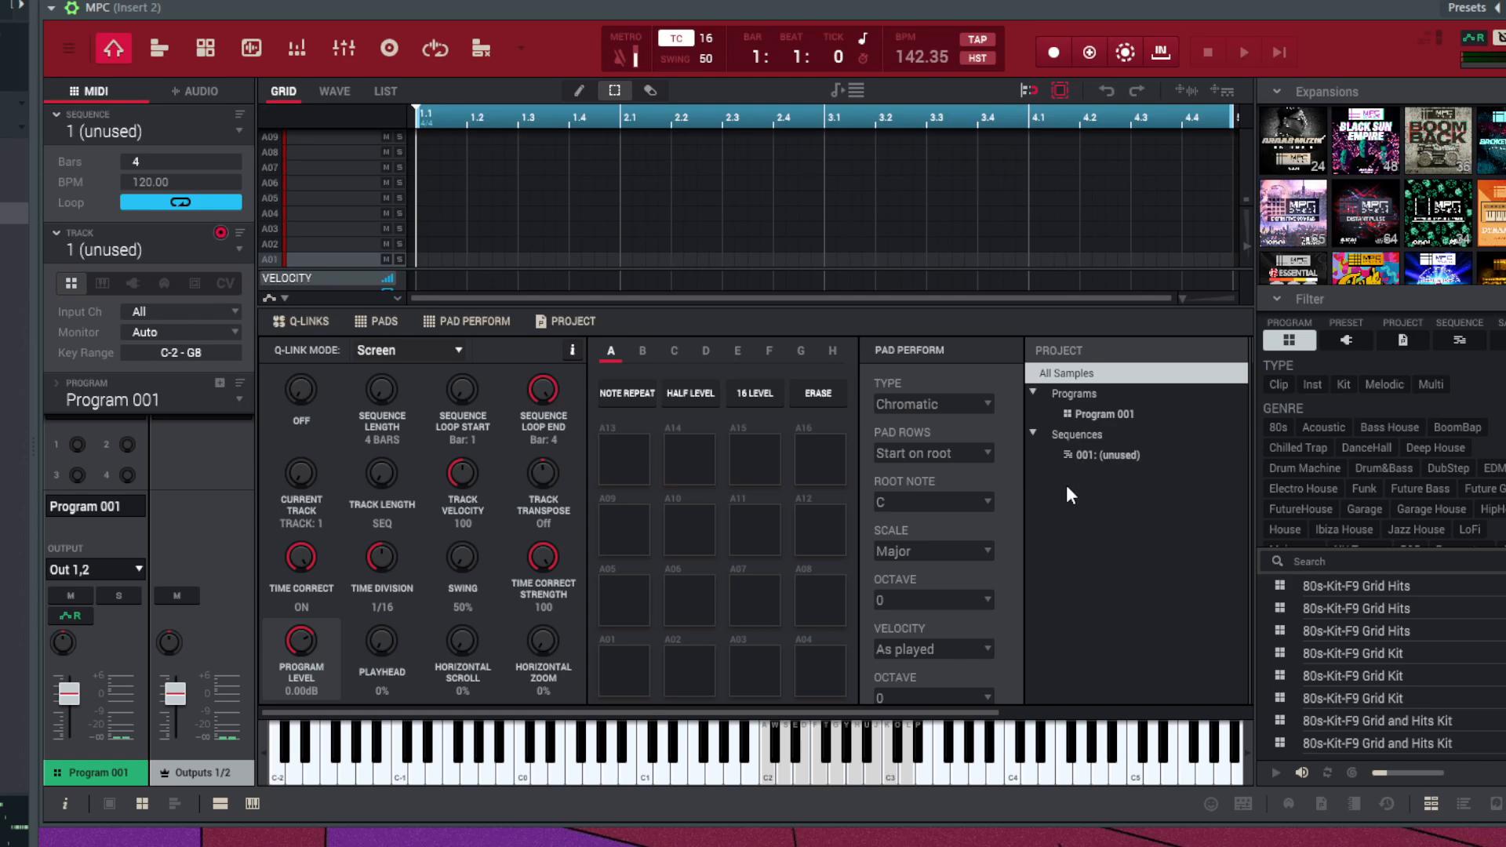
Step: Browse the MPC plugin's Expansions/Programs list for the RnB-Kit-91V Static Am 140 kit
click(818, 670)
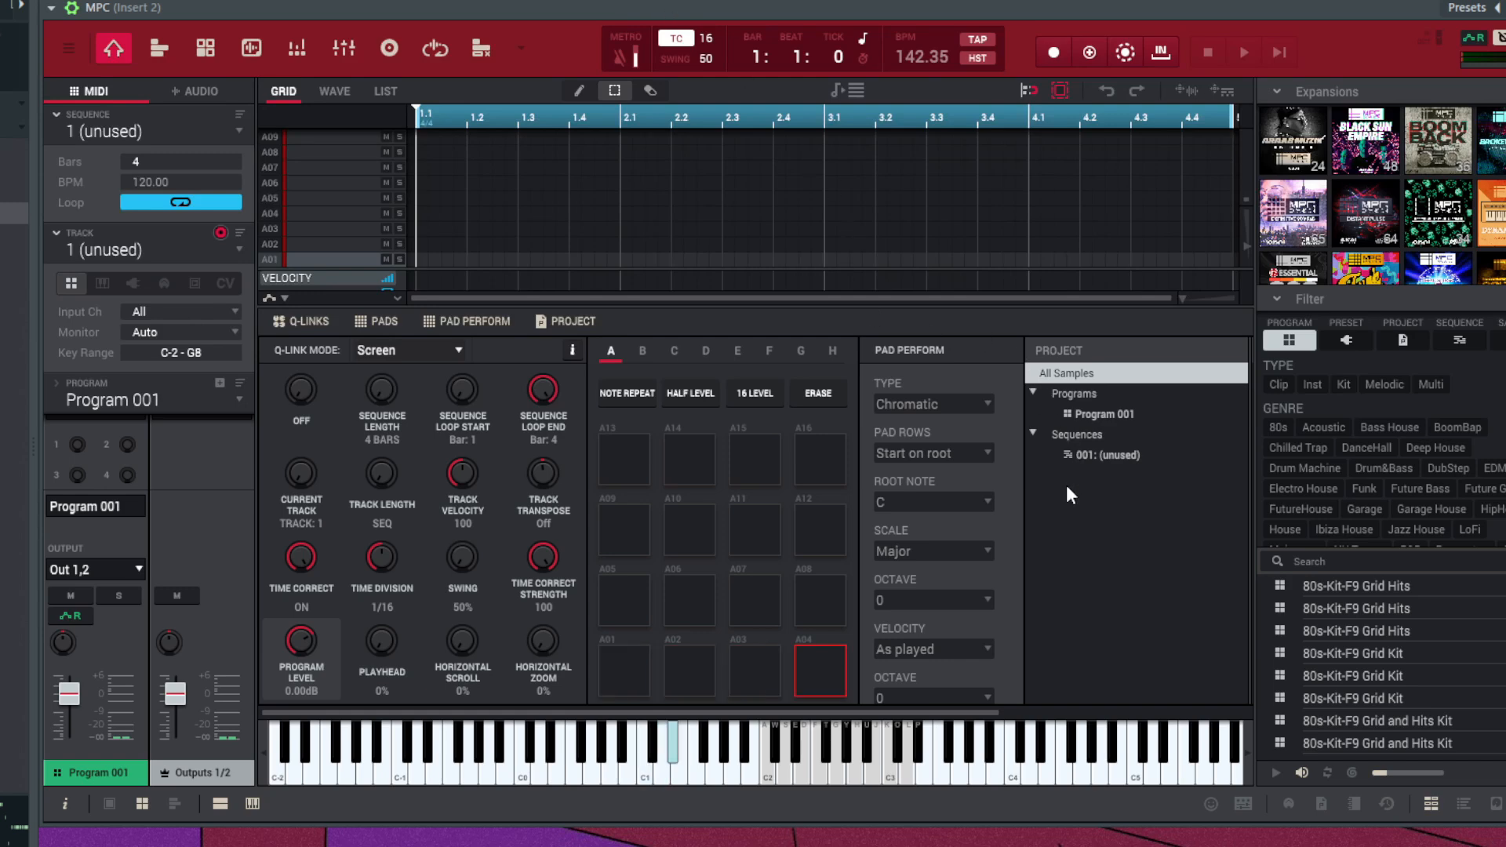
click(622, 530)
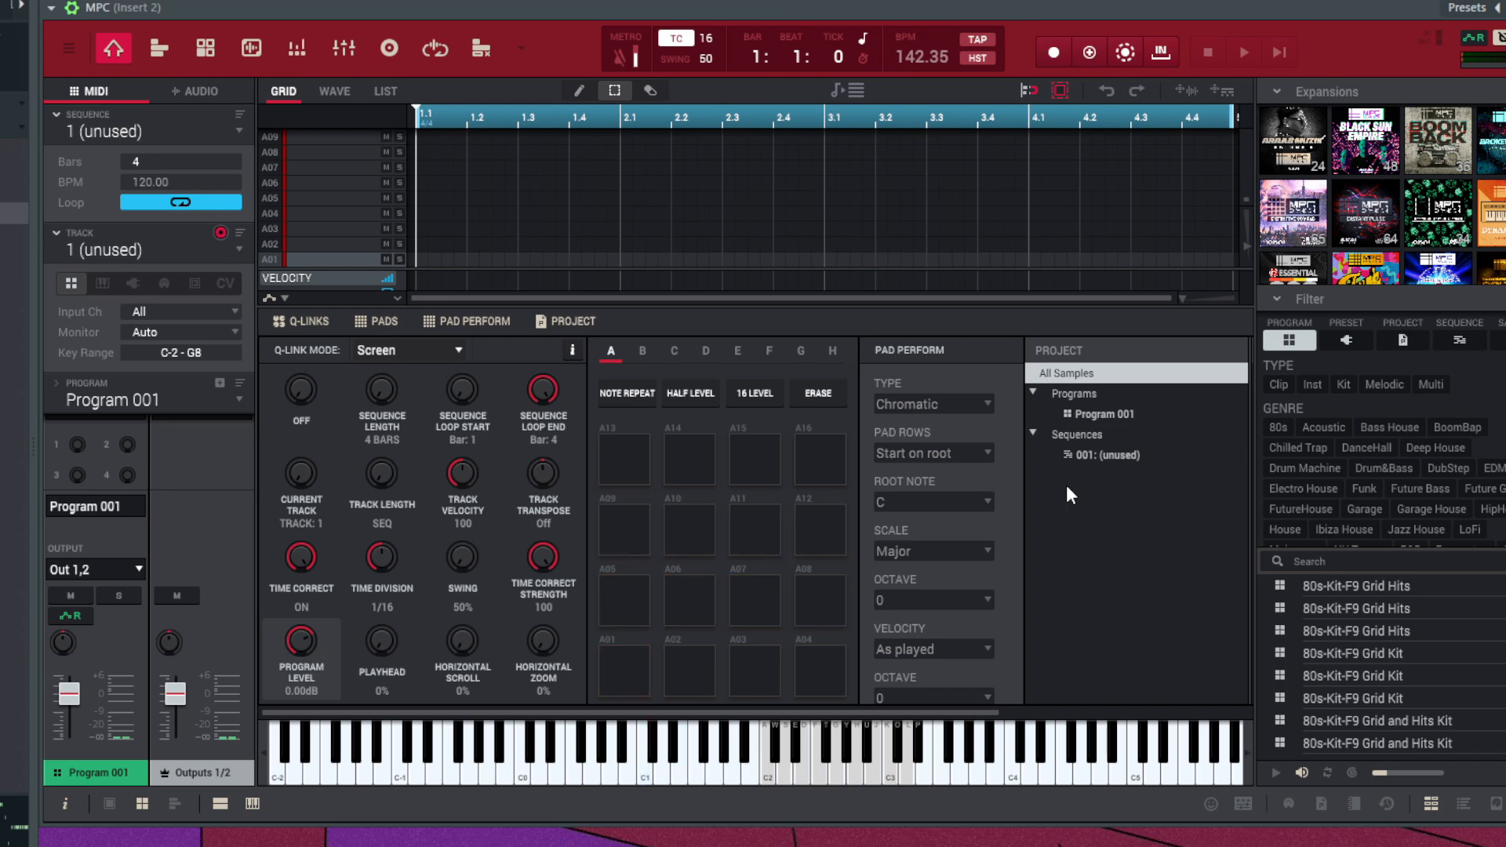
mouse_move(1348, 172)
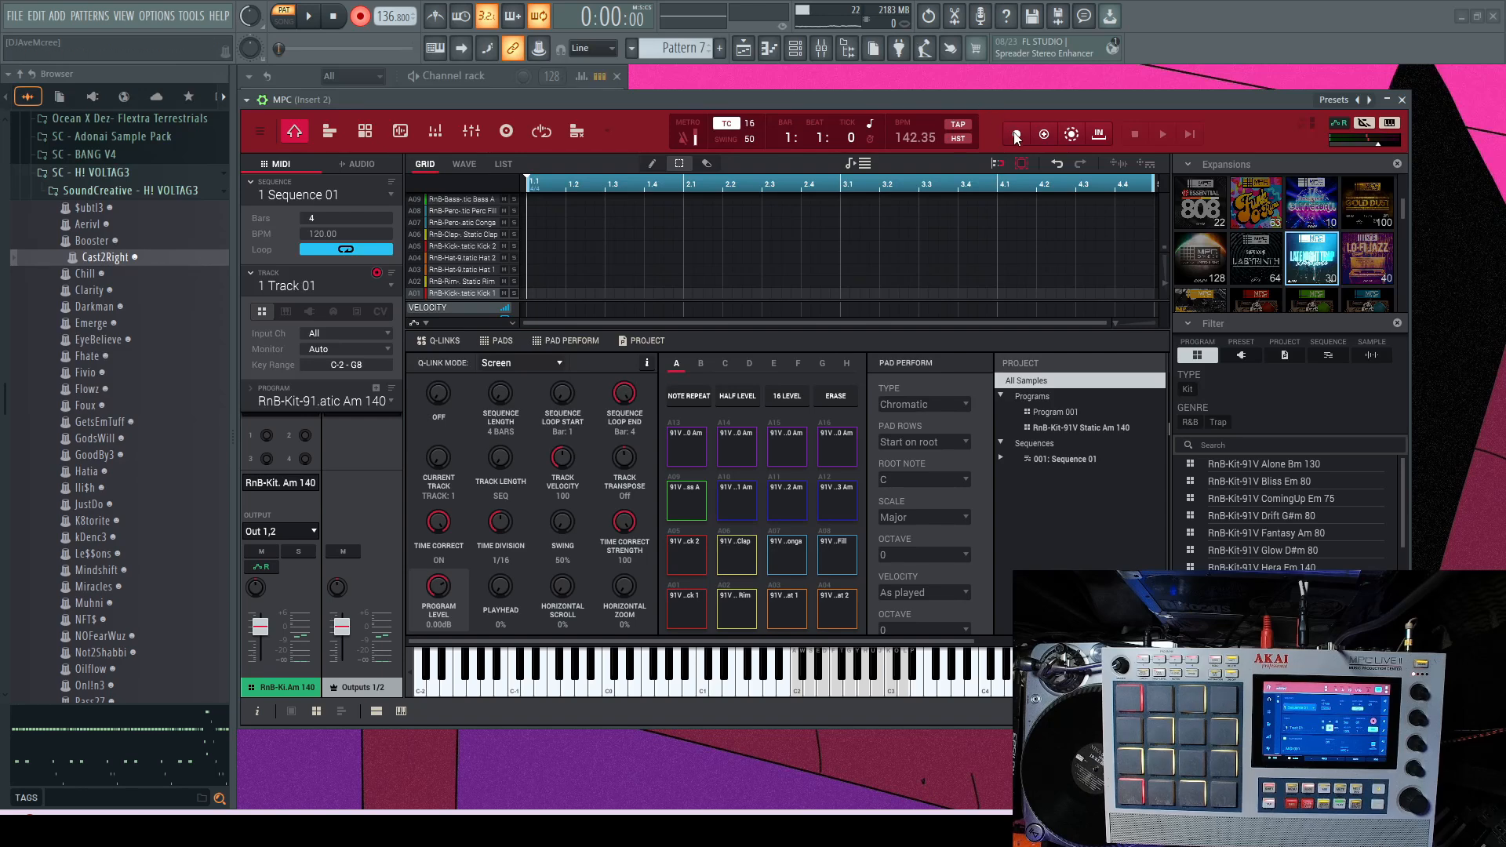
Step: Arm MPC recording and record the rim-shot pattern into Sequence 01
click(1015, 133)
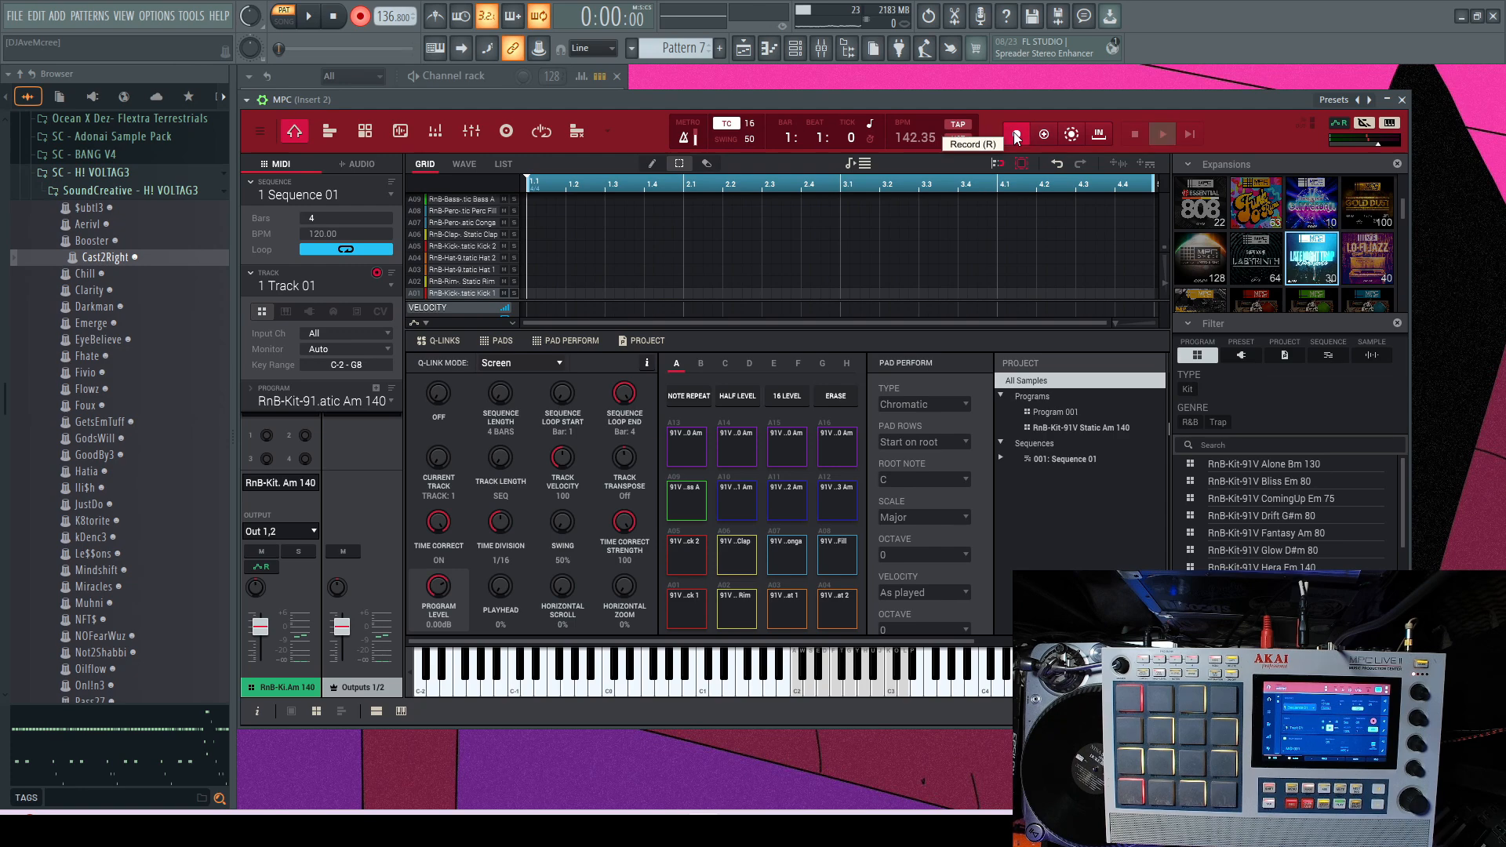
click(1015, 134)
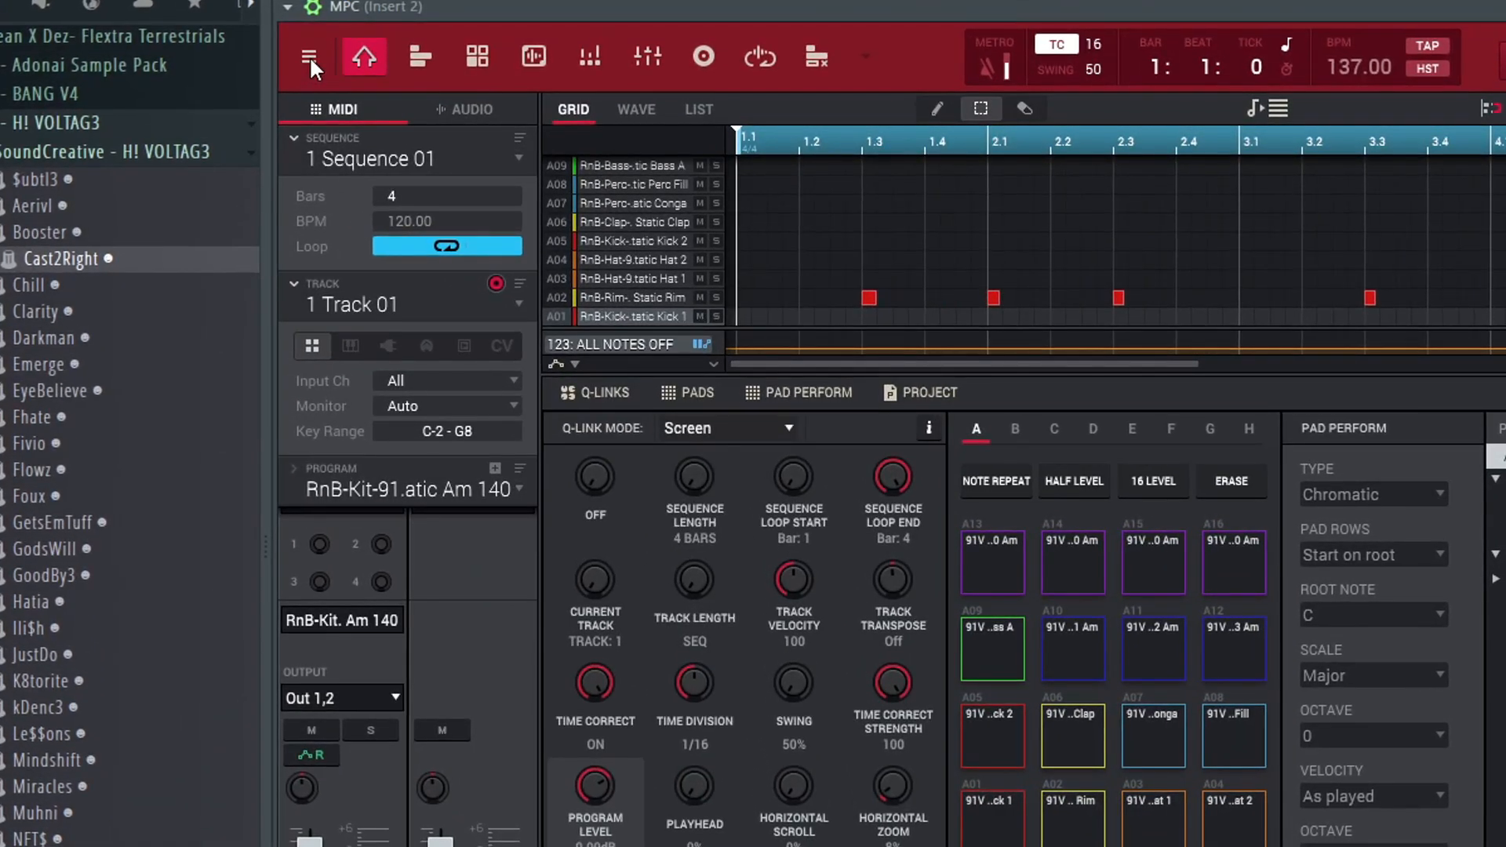
Step: Set MPC Sequence 01 to 8 bars so the rim pattern repeats throughout
click(308, 56)
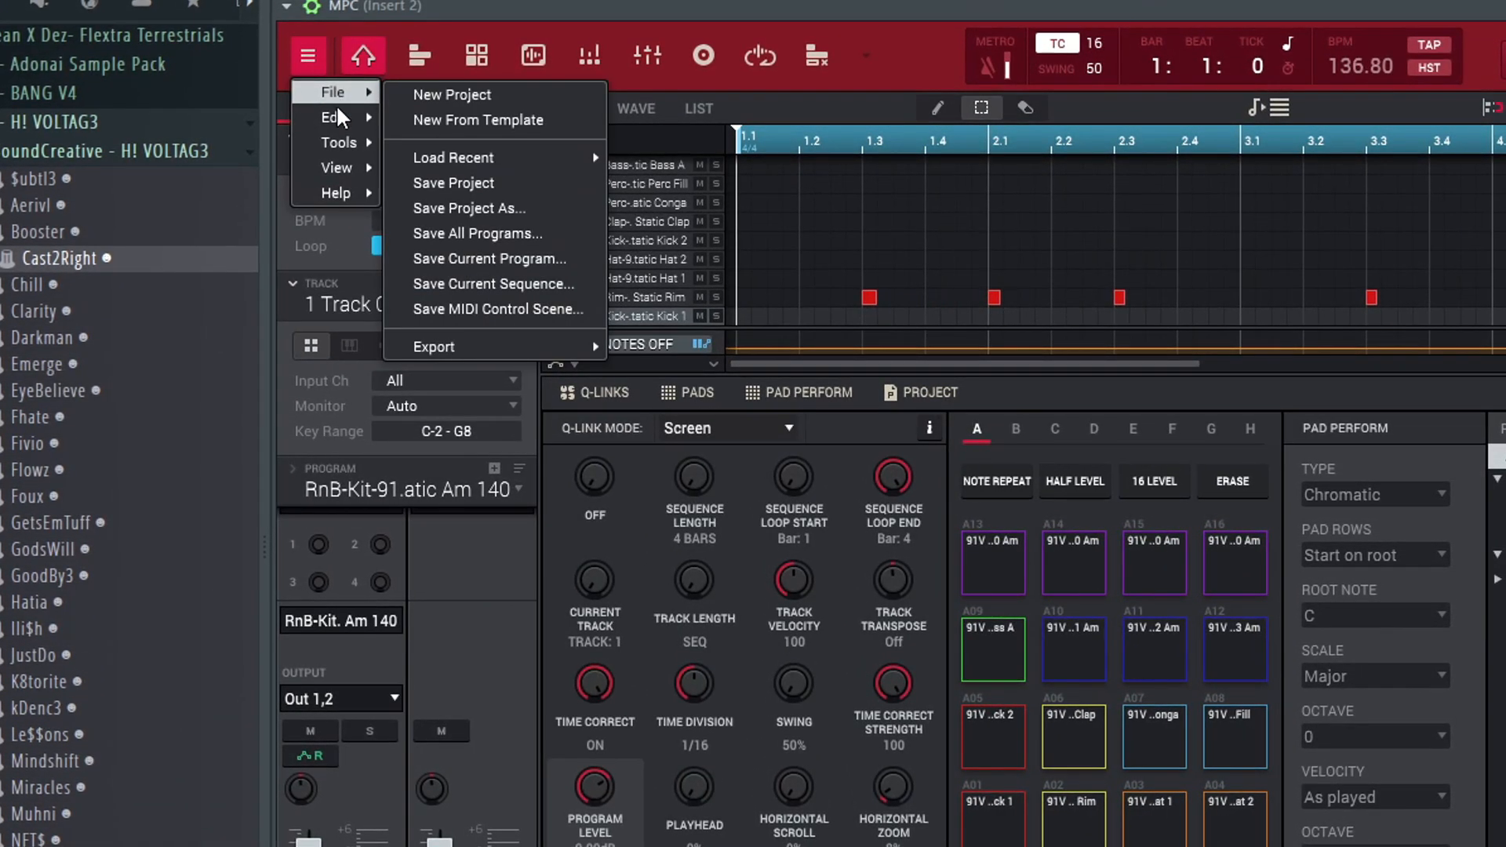
click(331, 118)
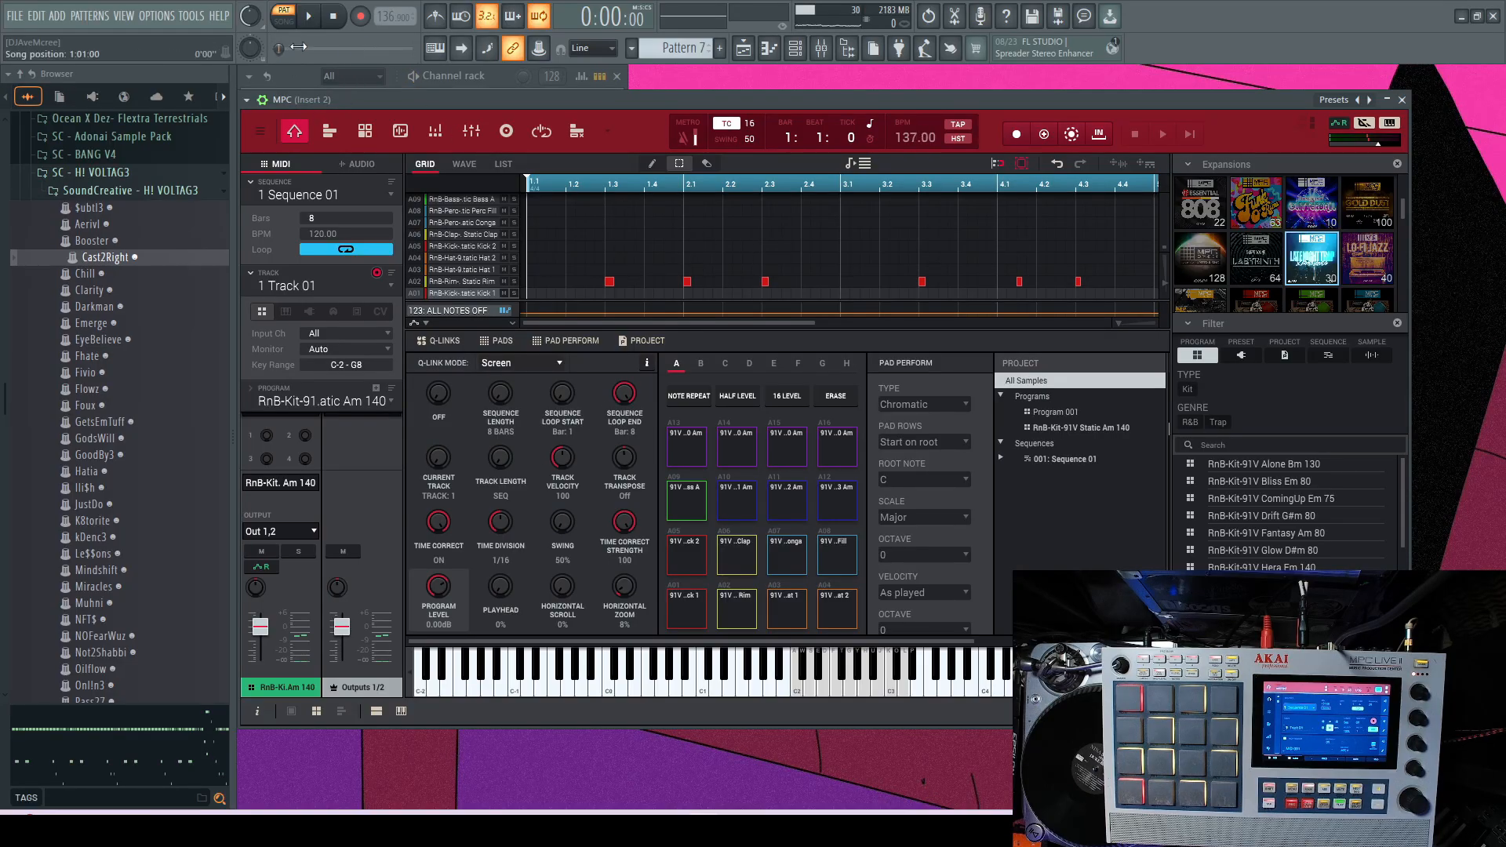
click(309, 17)
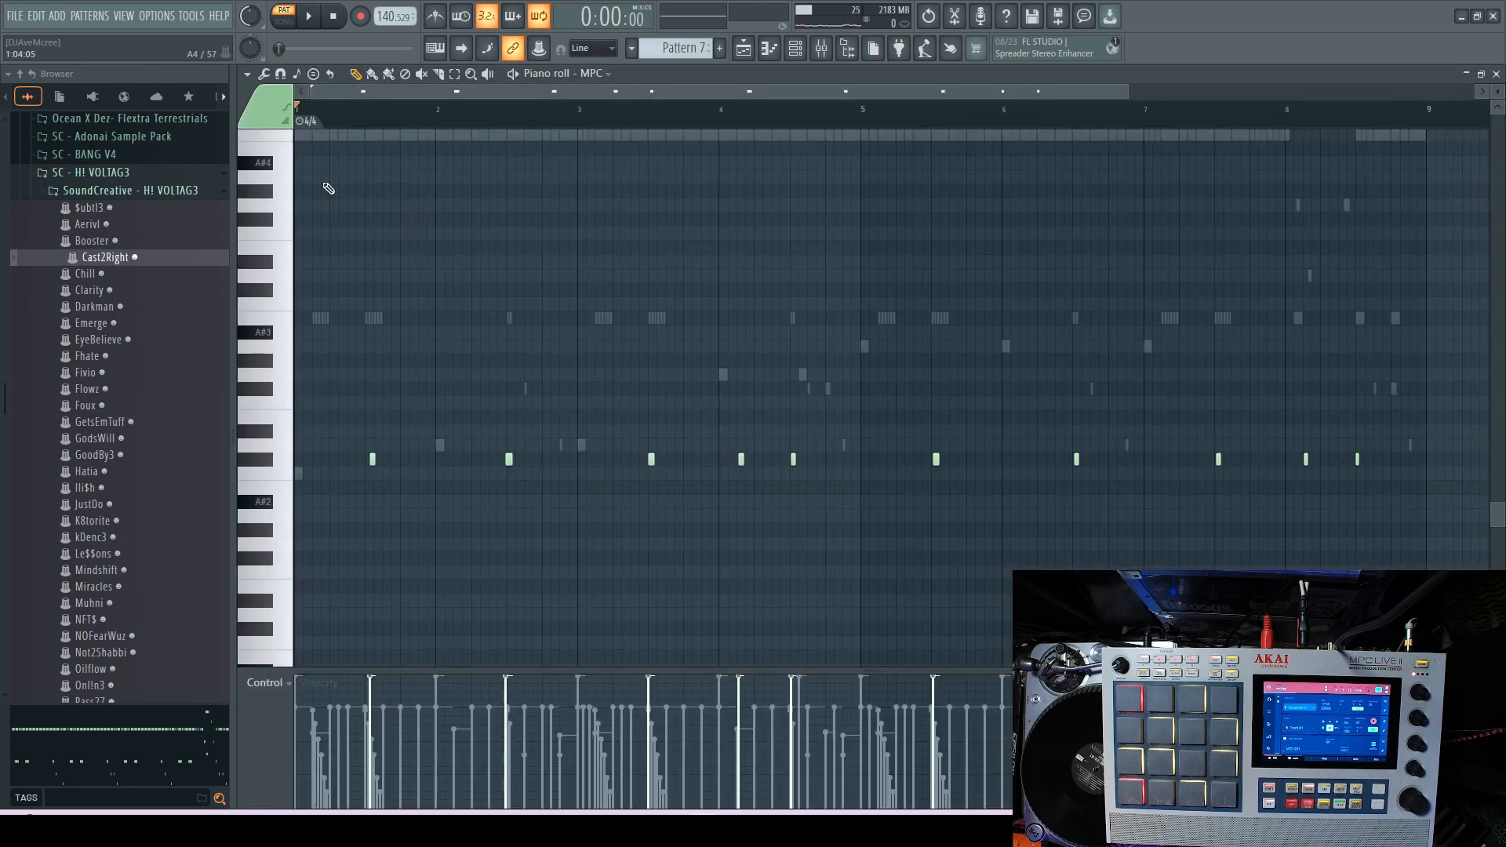
Step: Drag the recorded MPC MIDI notes into the MPC channel's piano roll
drag(339, 398, 1417, 533)
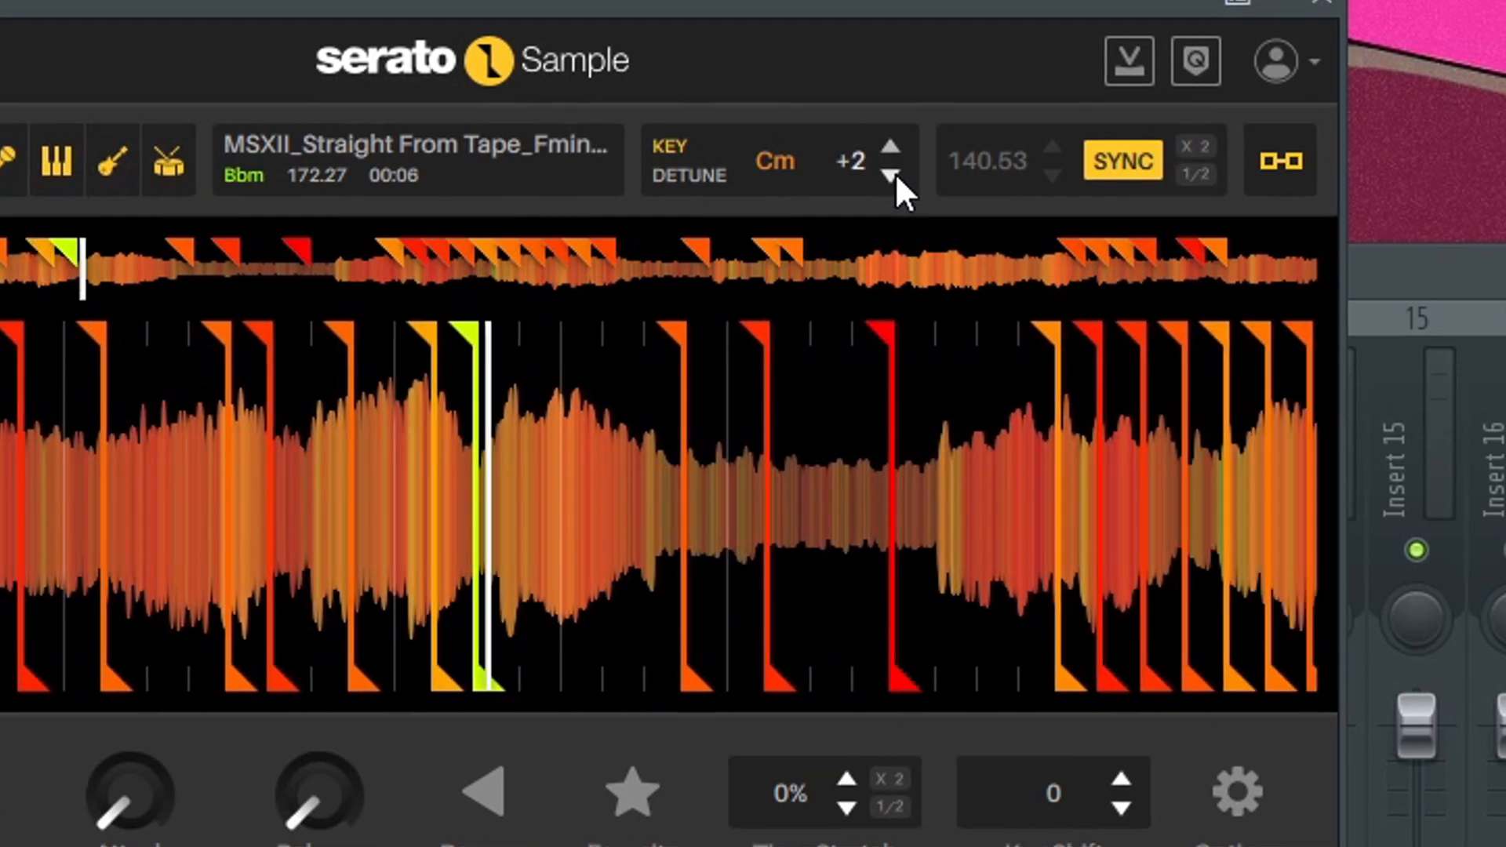
Step: Lower the Serato Sample key back to 0, its original Bbm
click(891, 176)
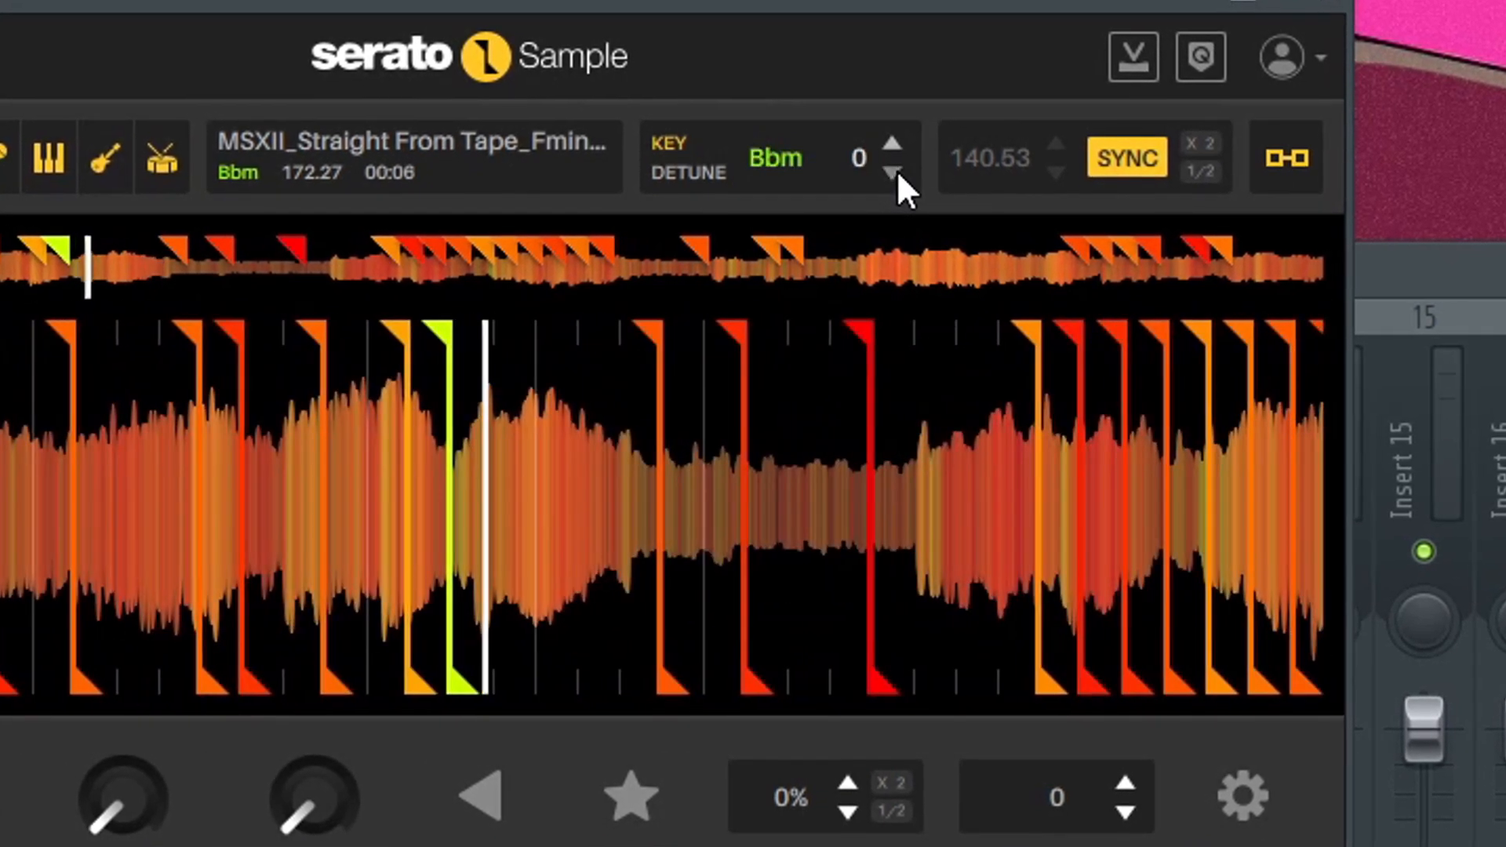
click(894, 176)
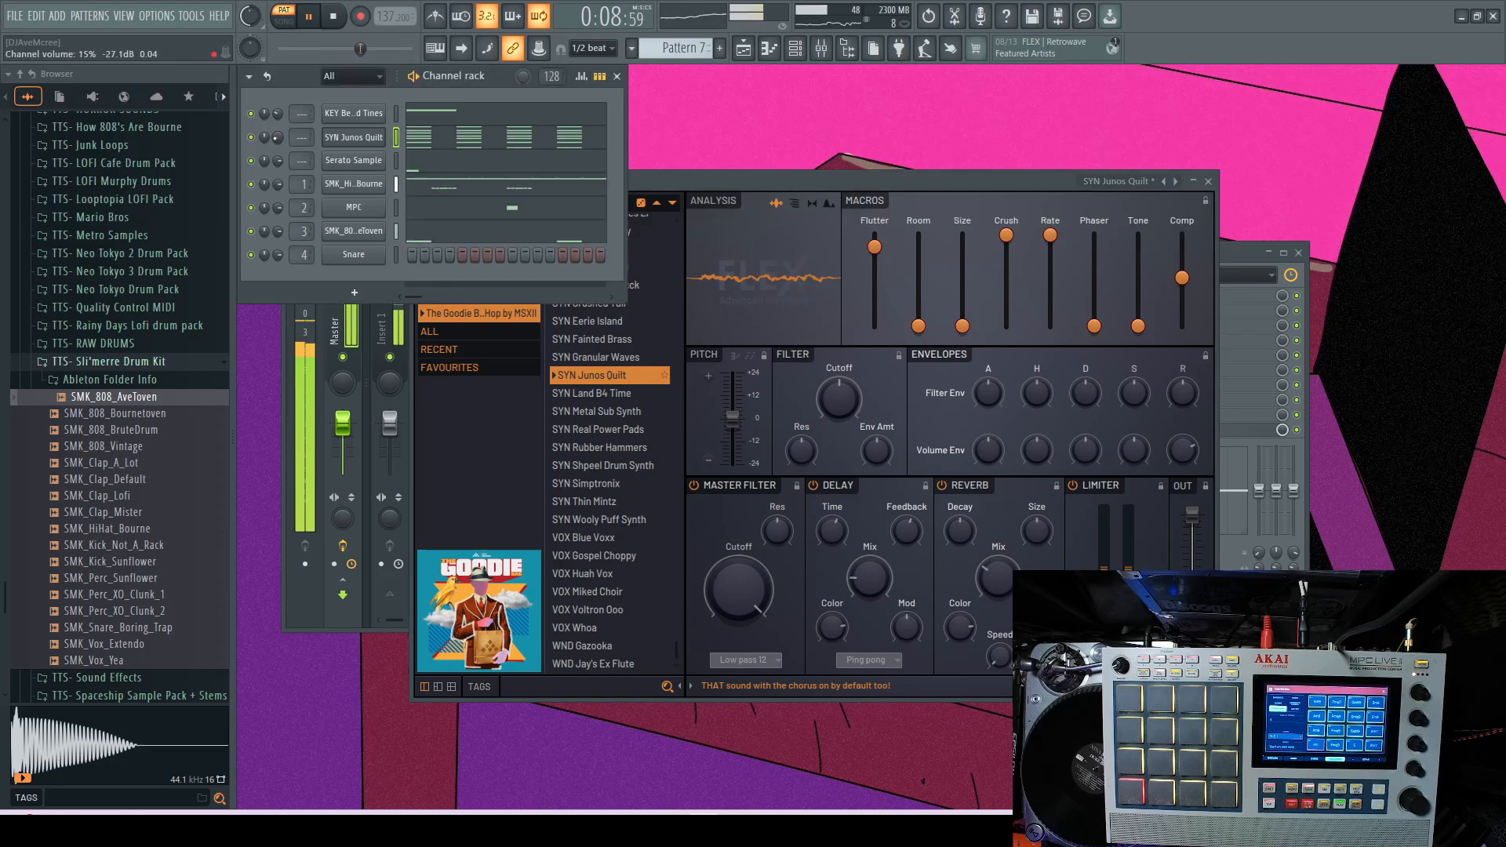
Step: Raise the project tempo to about 139.29 BPM
click(332, 15)
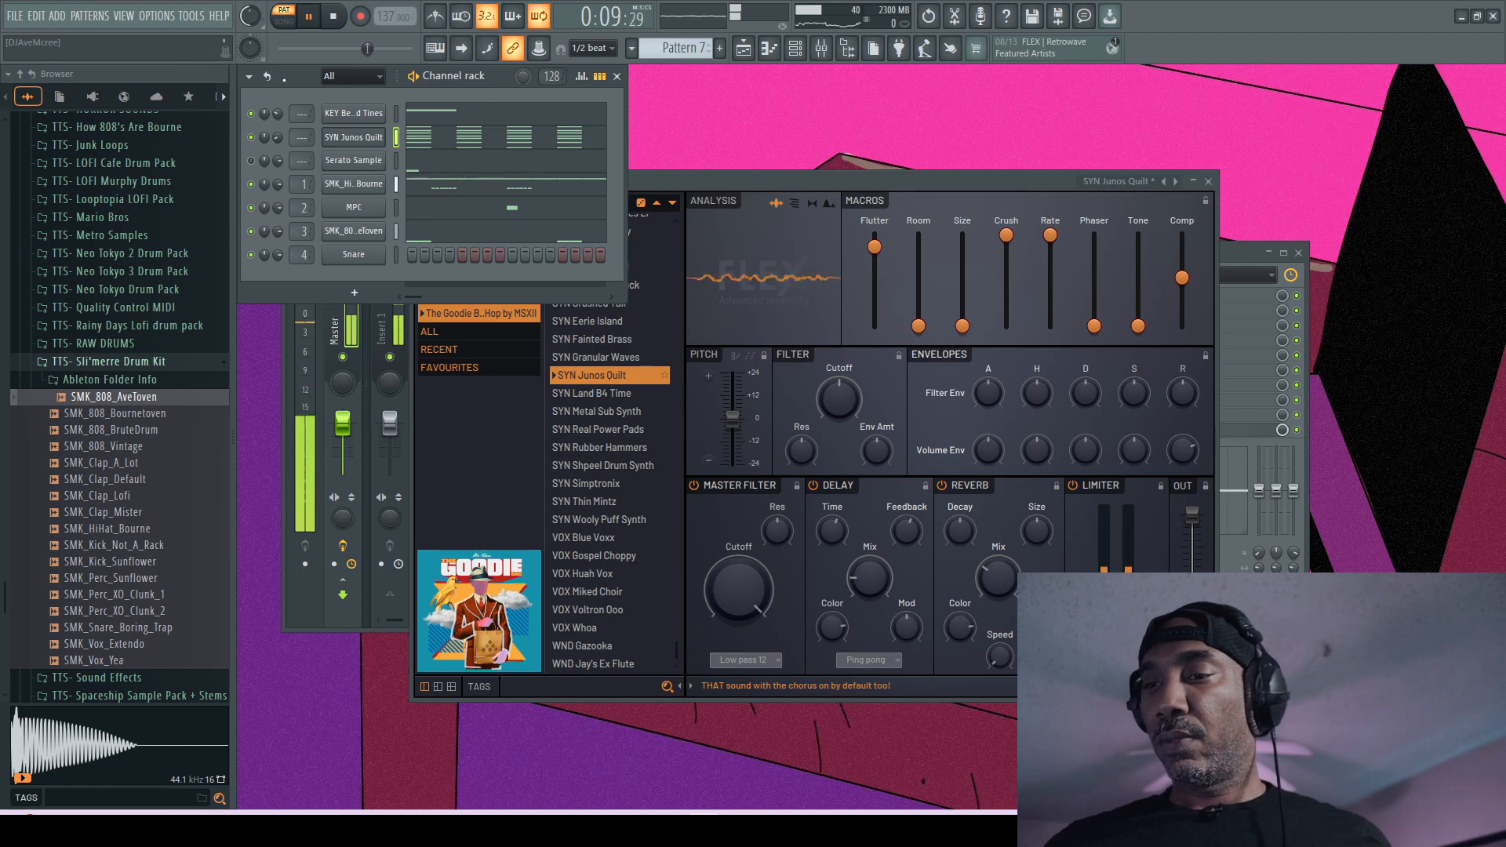
drag(303, 418, 303, 423)
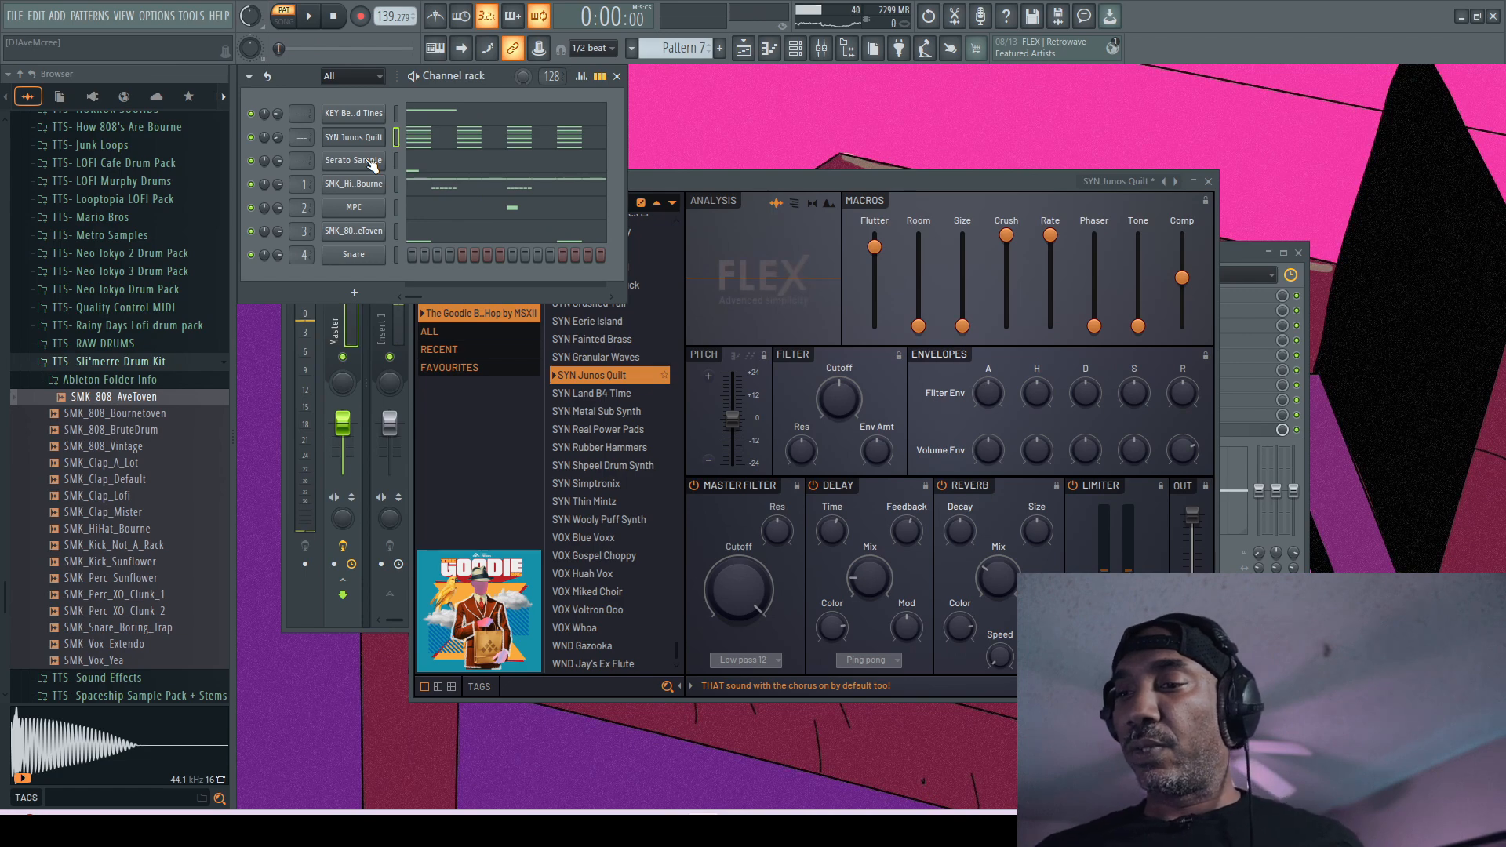
Step: Open Serato Sample and lower its filter cutoff to about 2.58 kHz
click(352, 160)
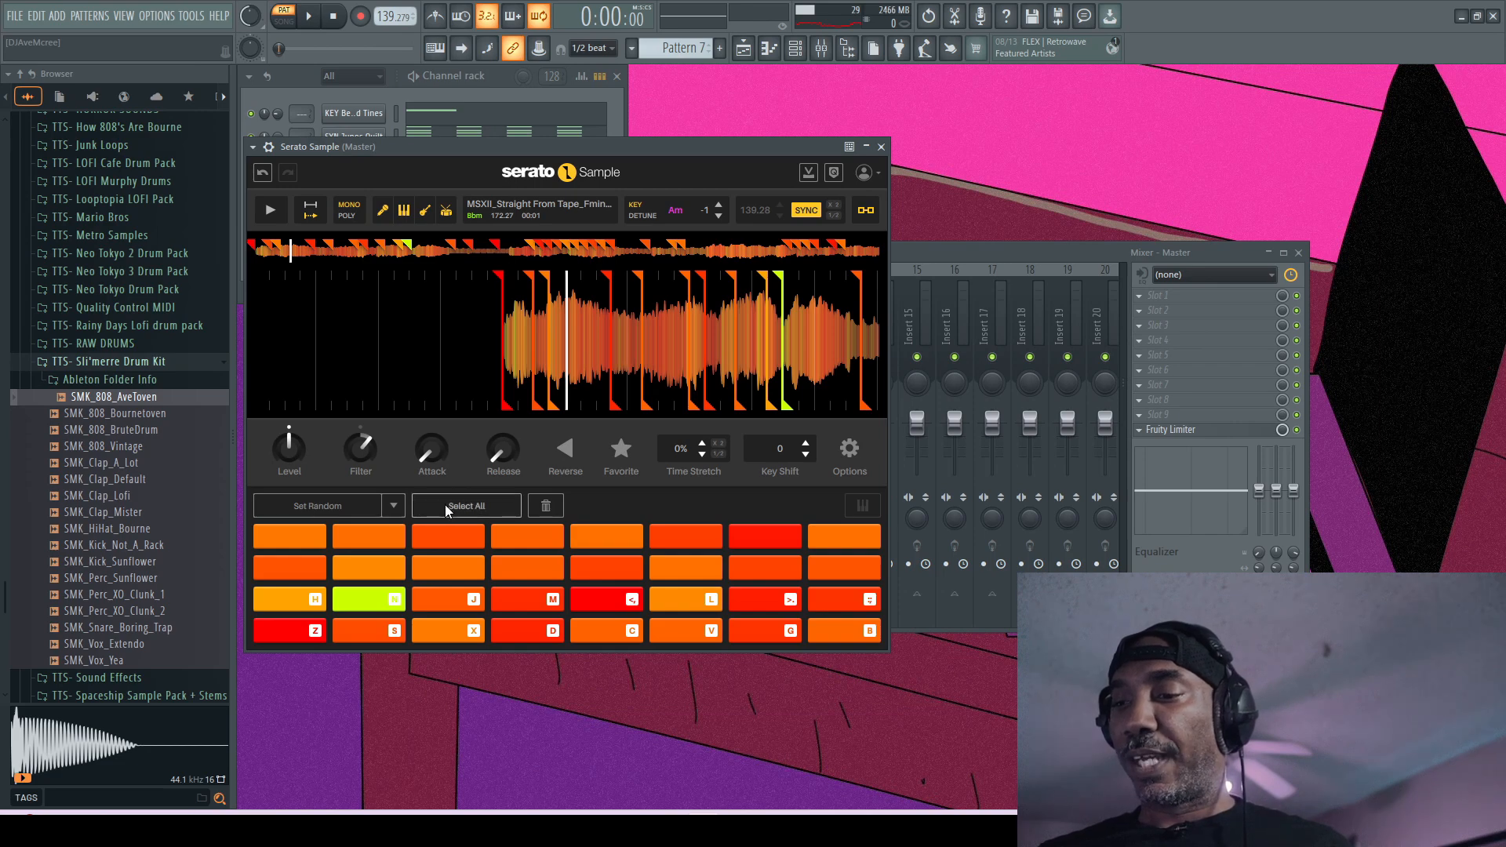
drag(360, 447, 364, 437)
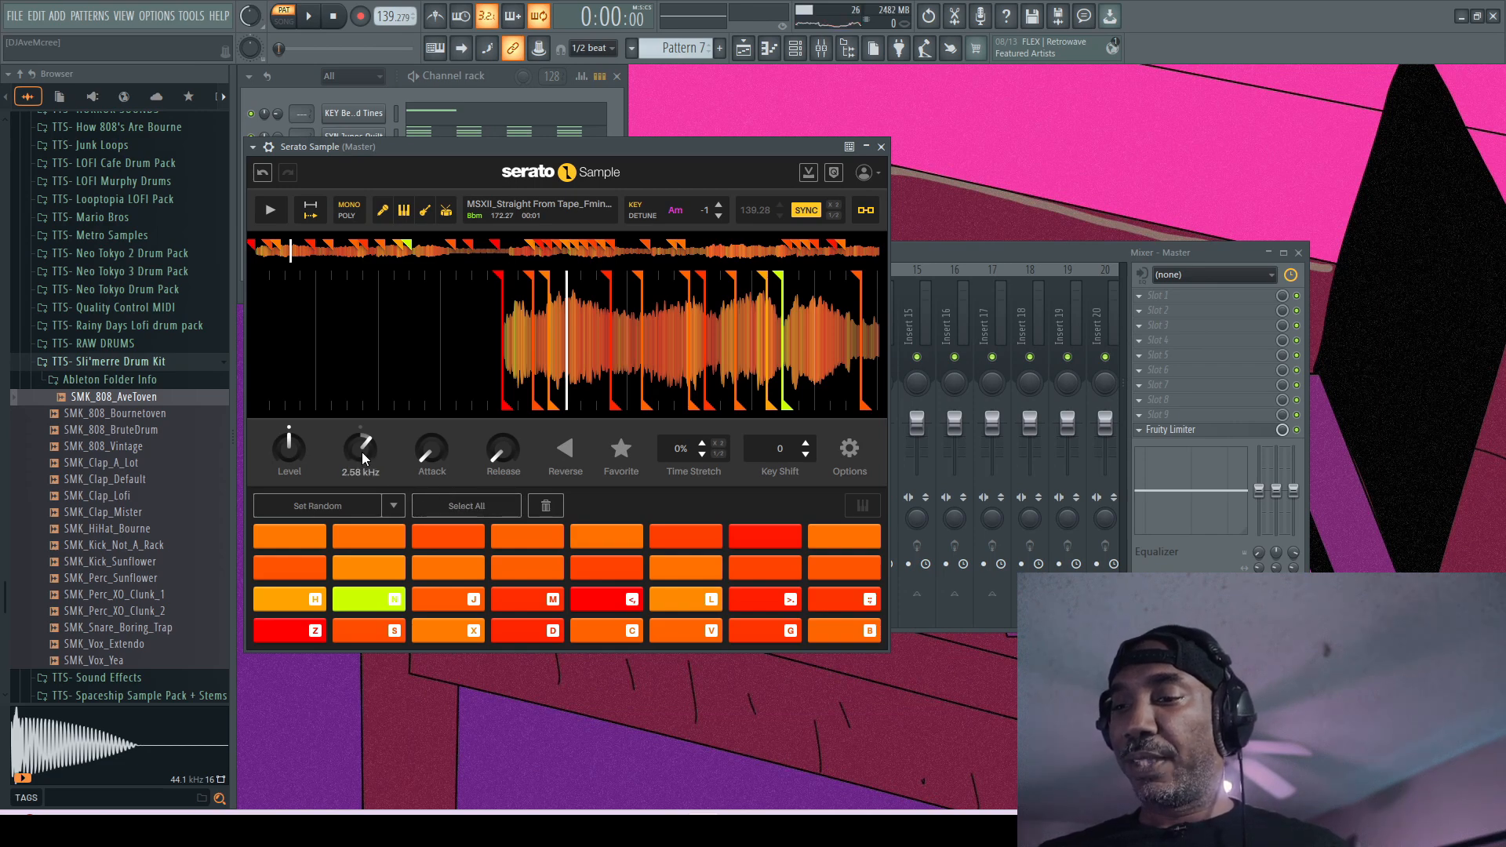
drag(361, 446, 360, 423)
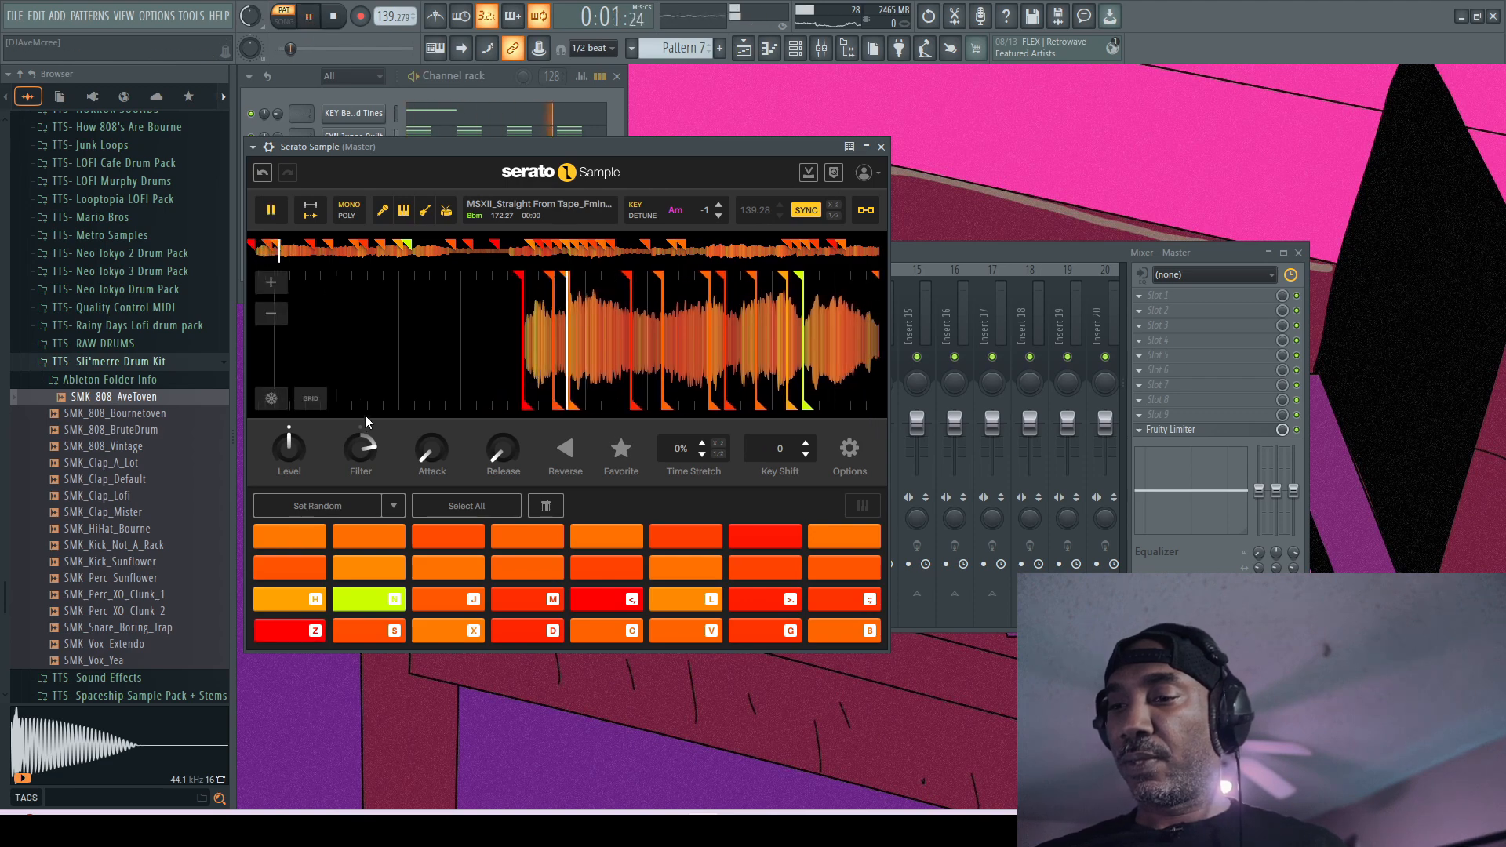
drag(361, 444, 360, 423)
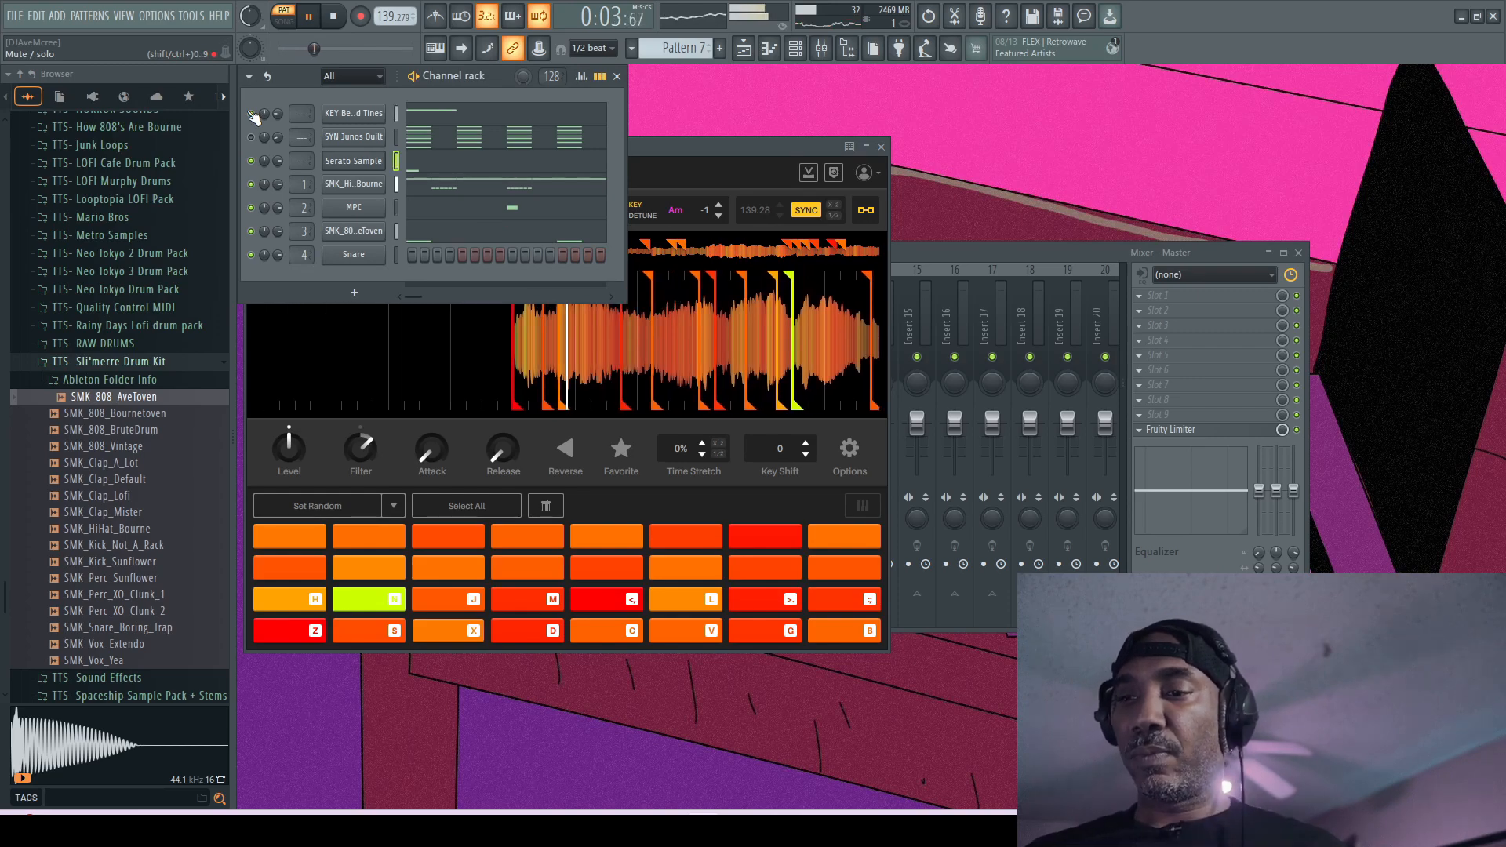
Step: Bring the Channel rack forward and toggle the KEY channel's mute during playback
click(333, 16)
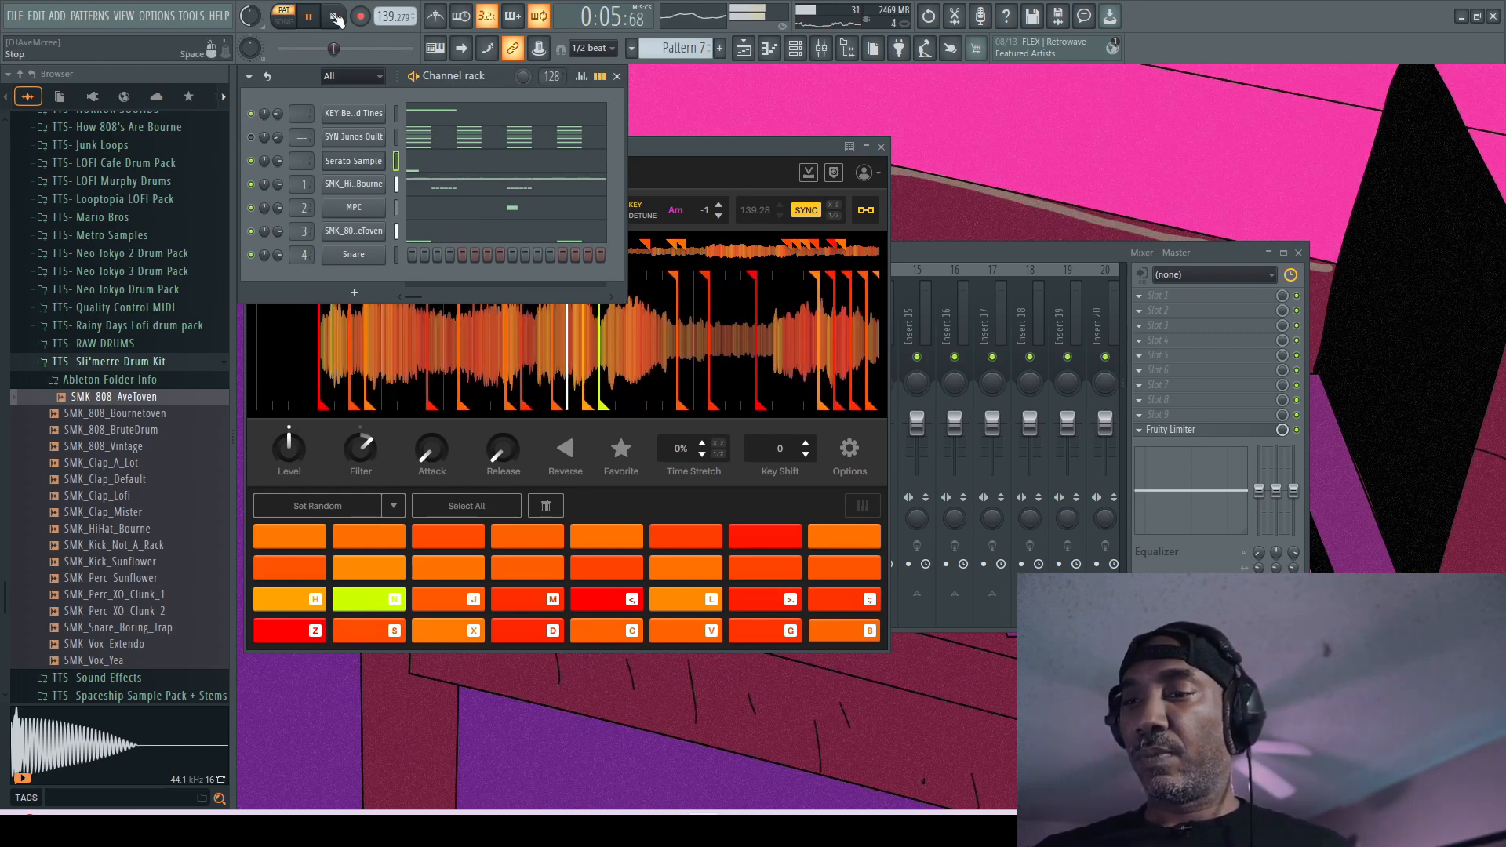